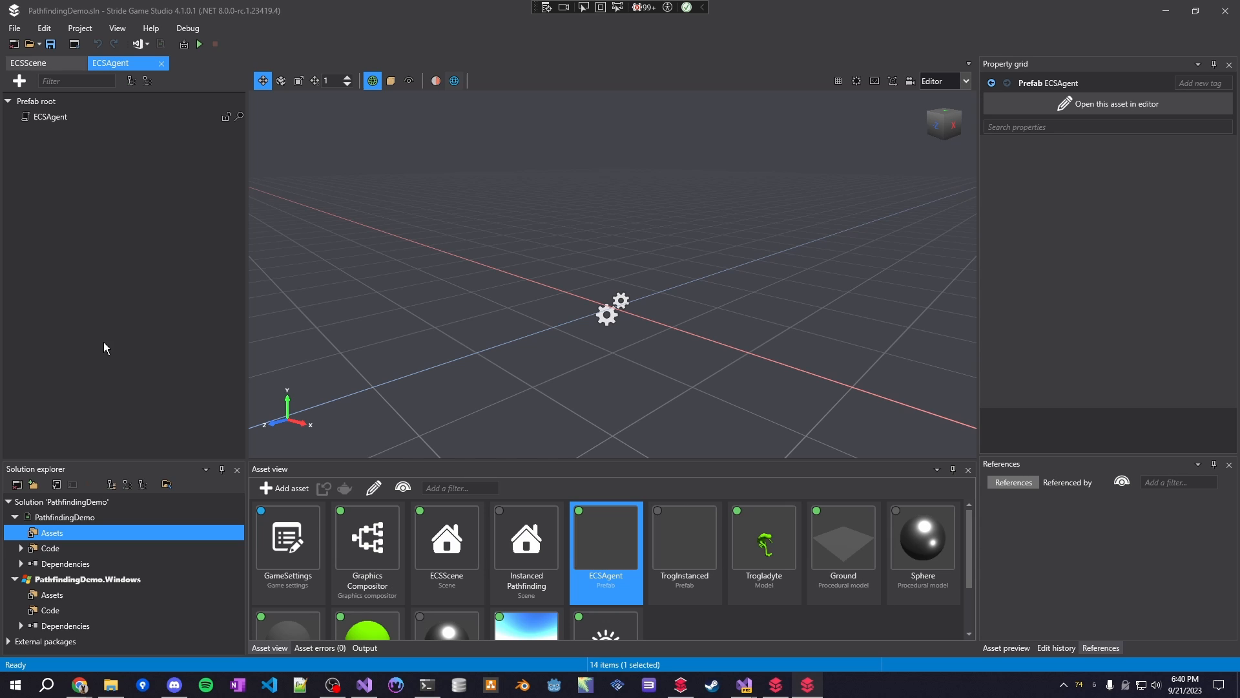
mouse_move(175, 299)
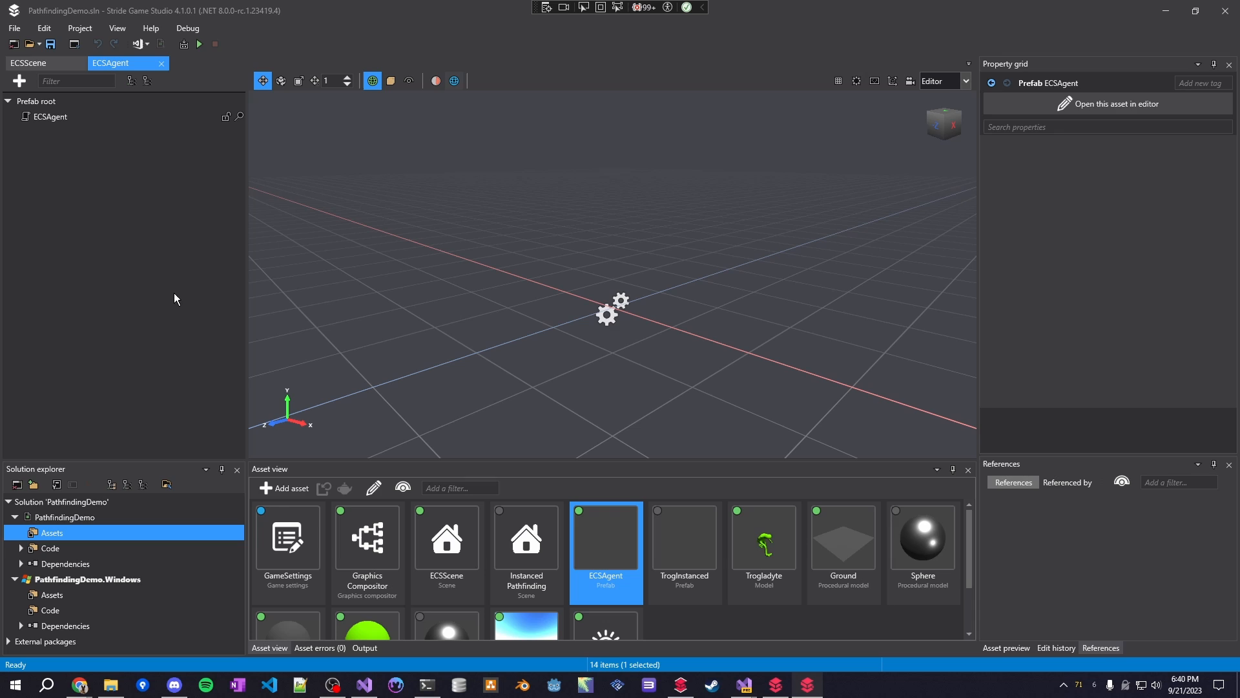
mouse_move(179, 295)
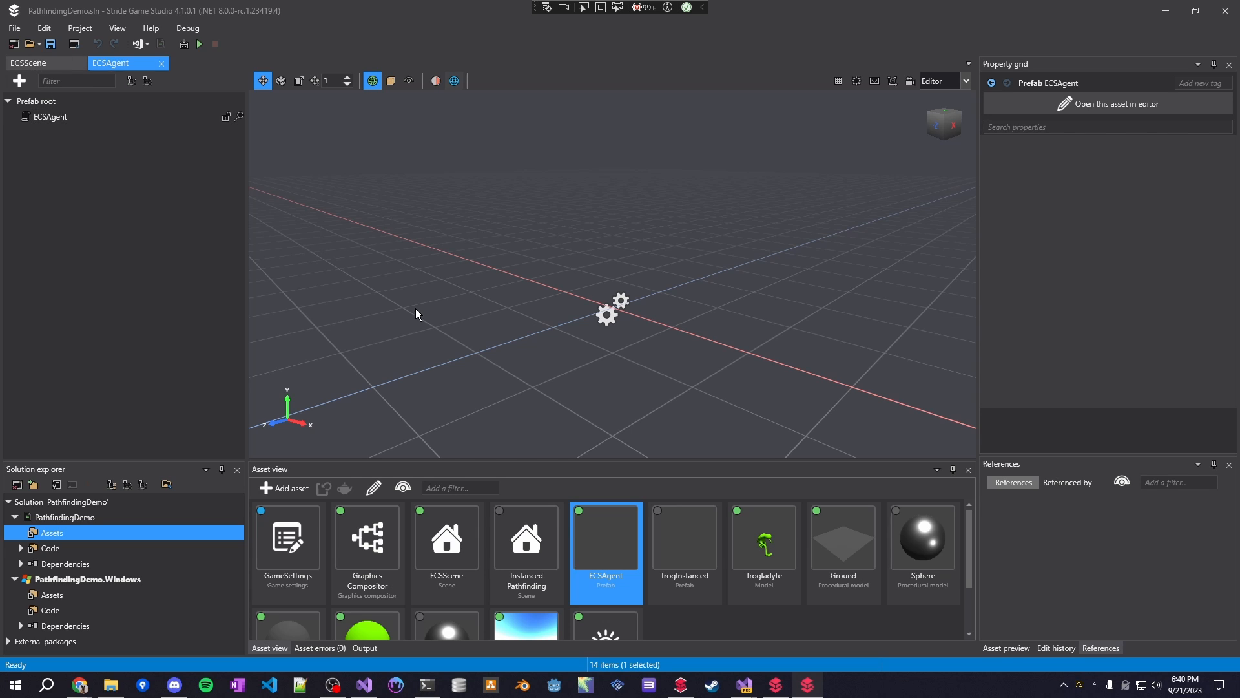
mouse_move(489, 328)
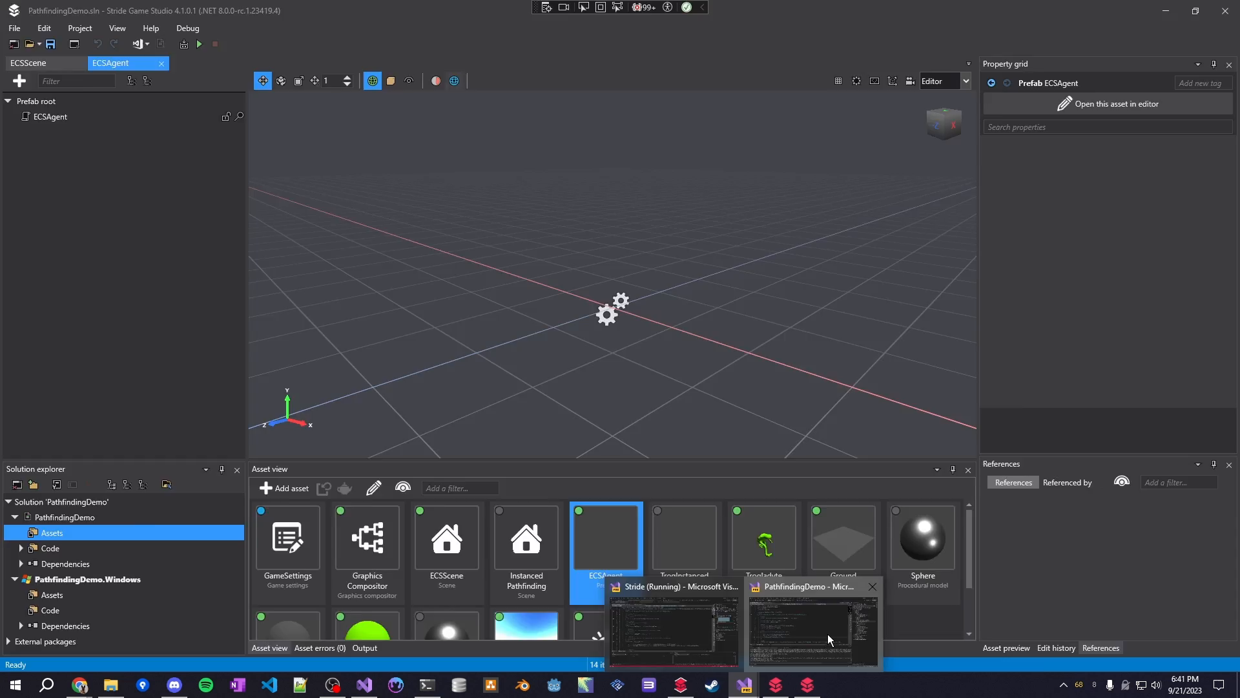
Review the PathFindingProcessor class declaration and the PathFindingComponent source.
click(812, 626)
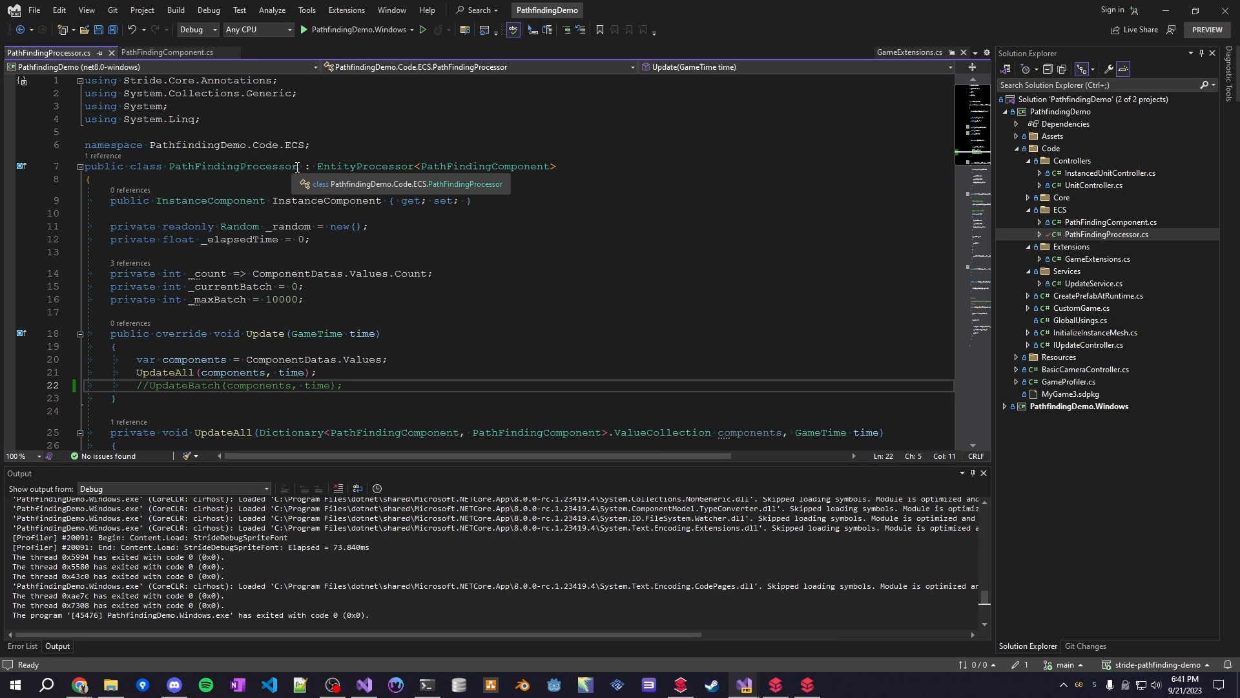
double_click(231, 166)
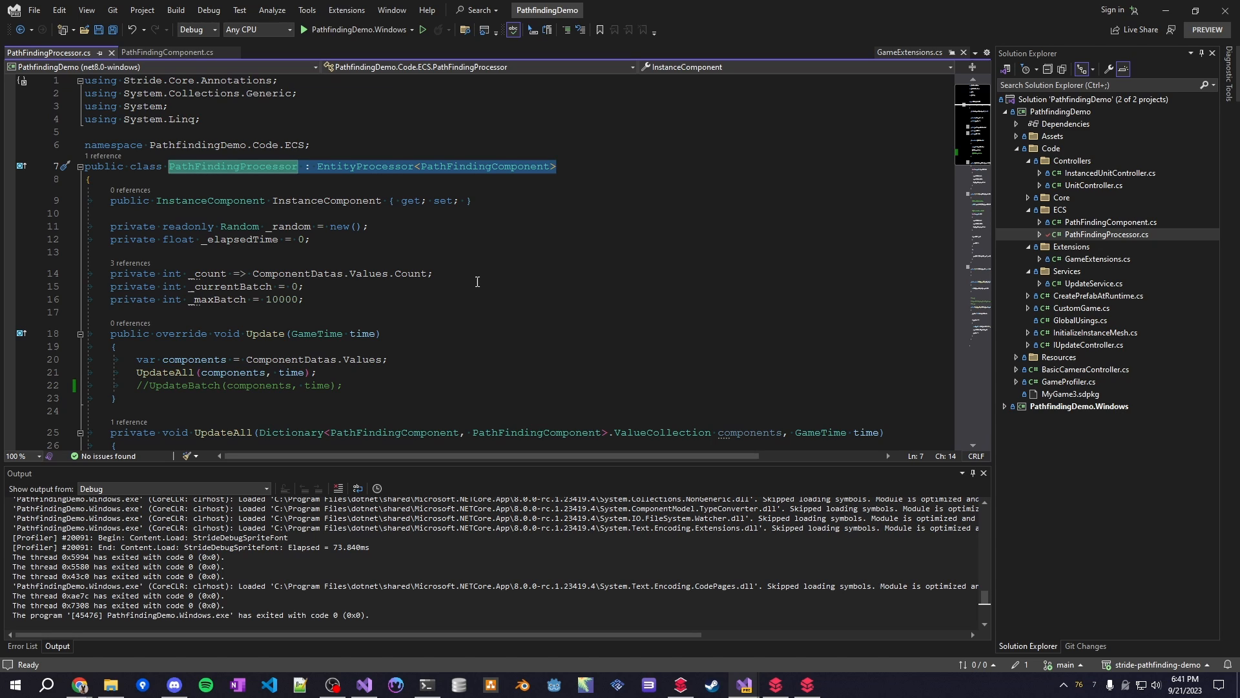
mouse_move(1064, 232)
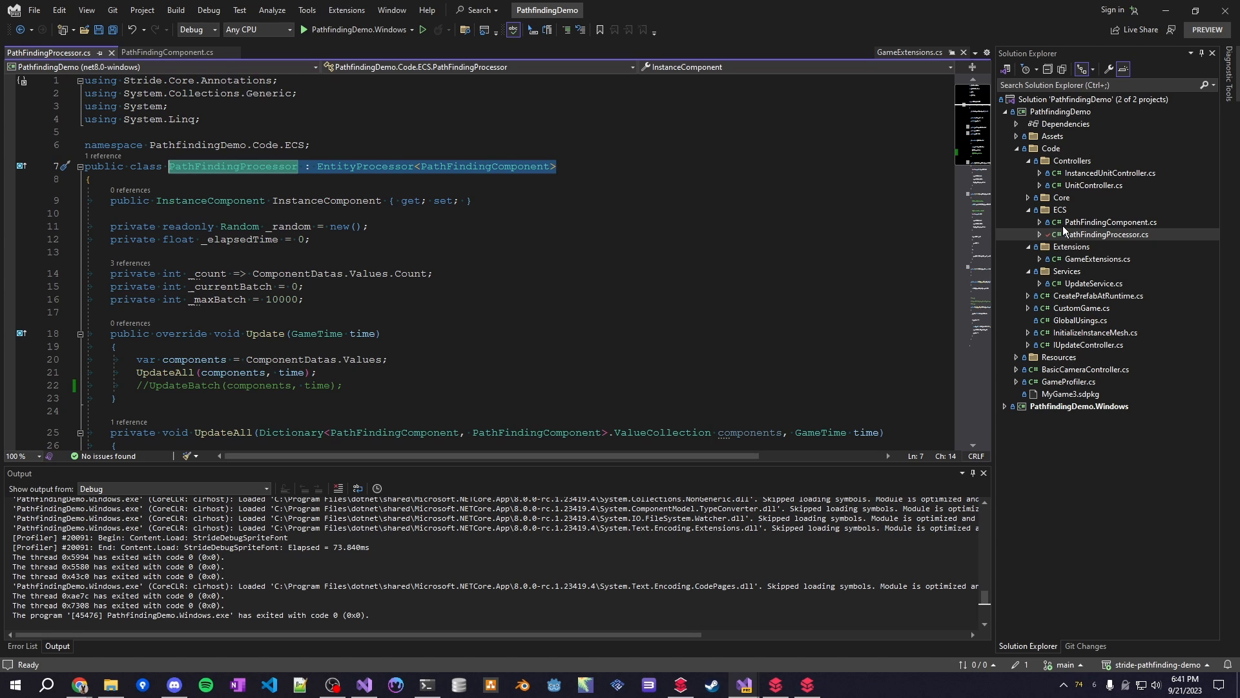
click(167, 52)
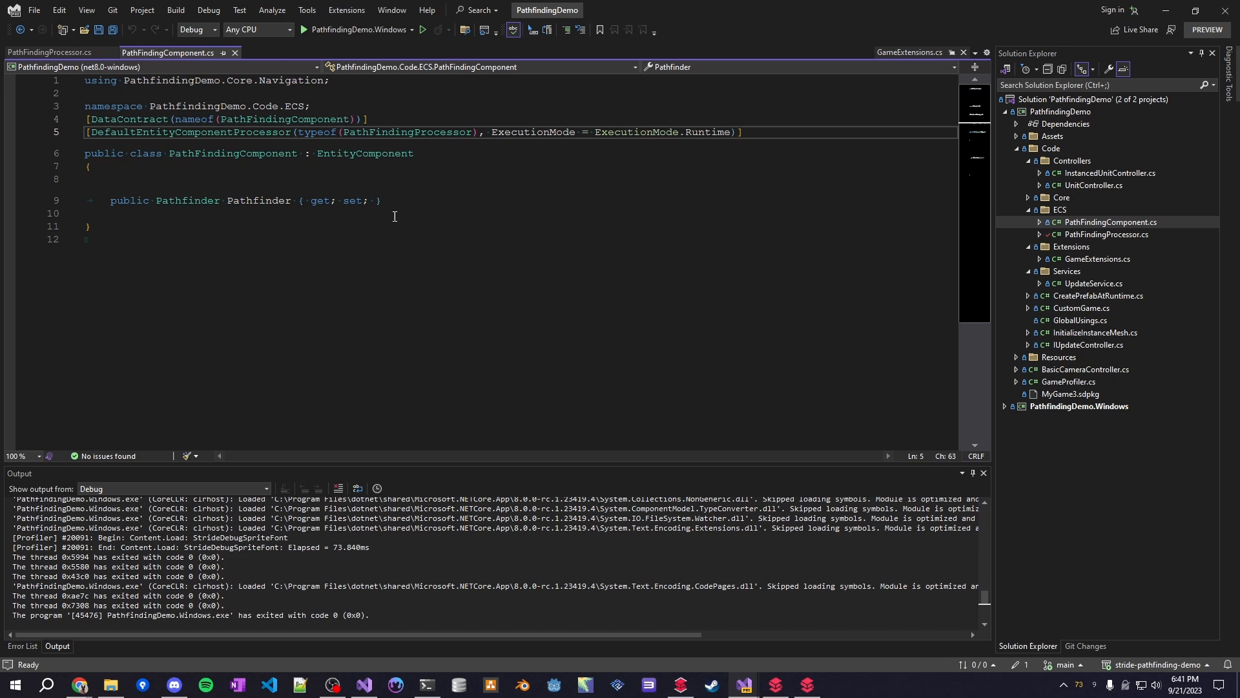
mouse_move(255, 200)
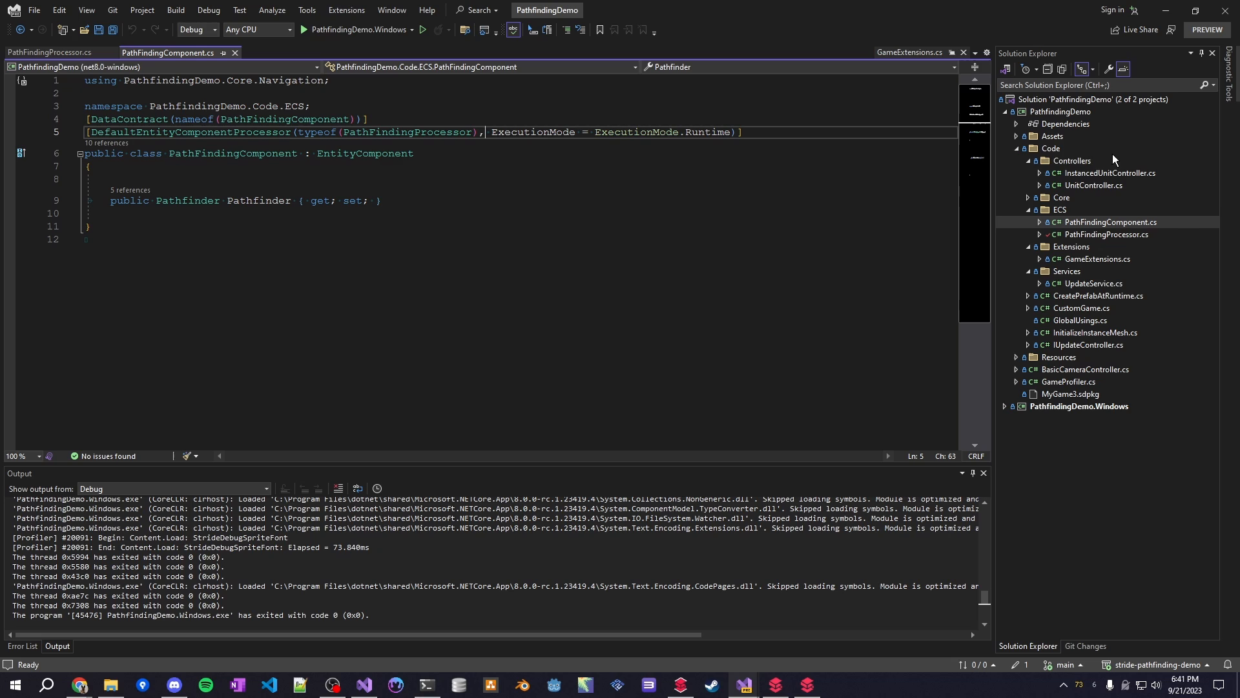
mouse_move(579, 245)
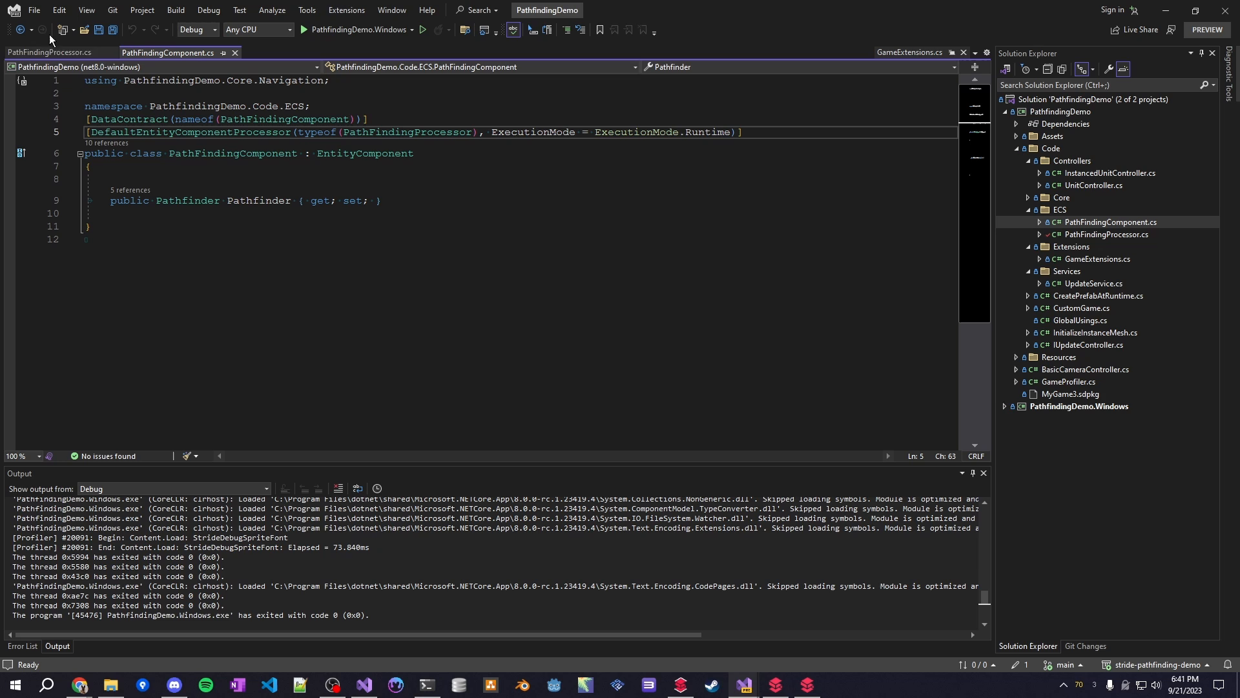
Return to PathFindingProcessor and inspect the commented-out UpdateBatch call and batching logic.
click(51, 52)
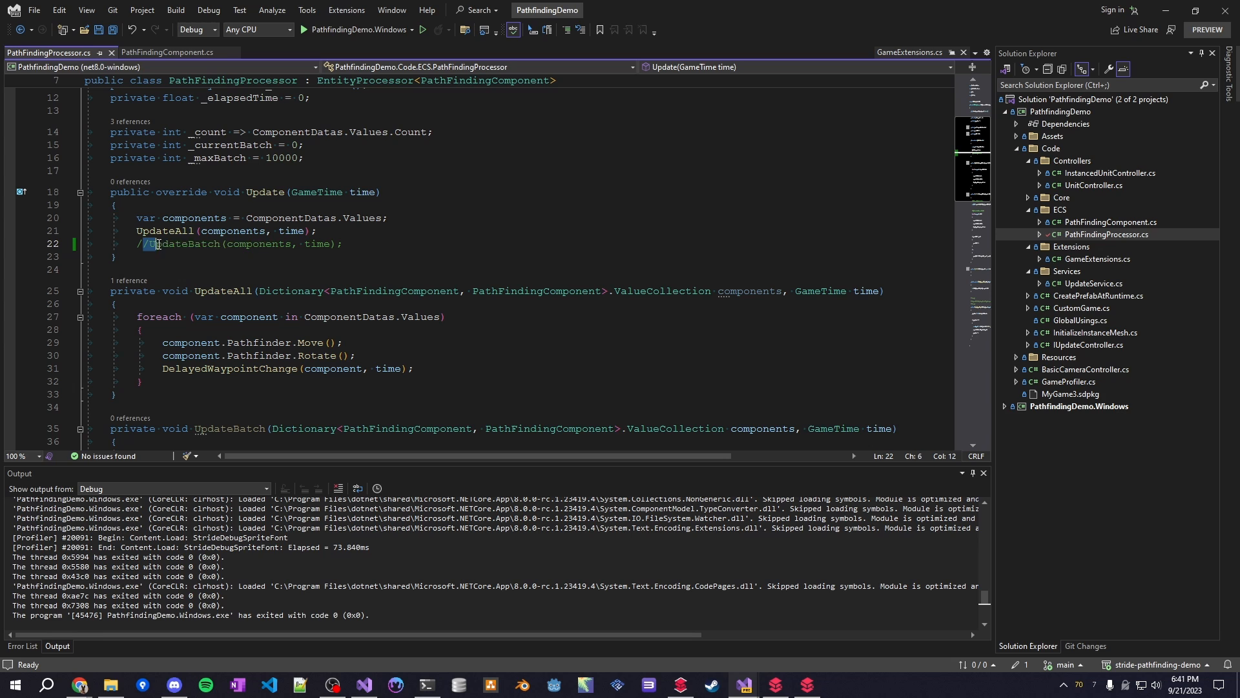
drag(142, 244, 344, 244)
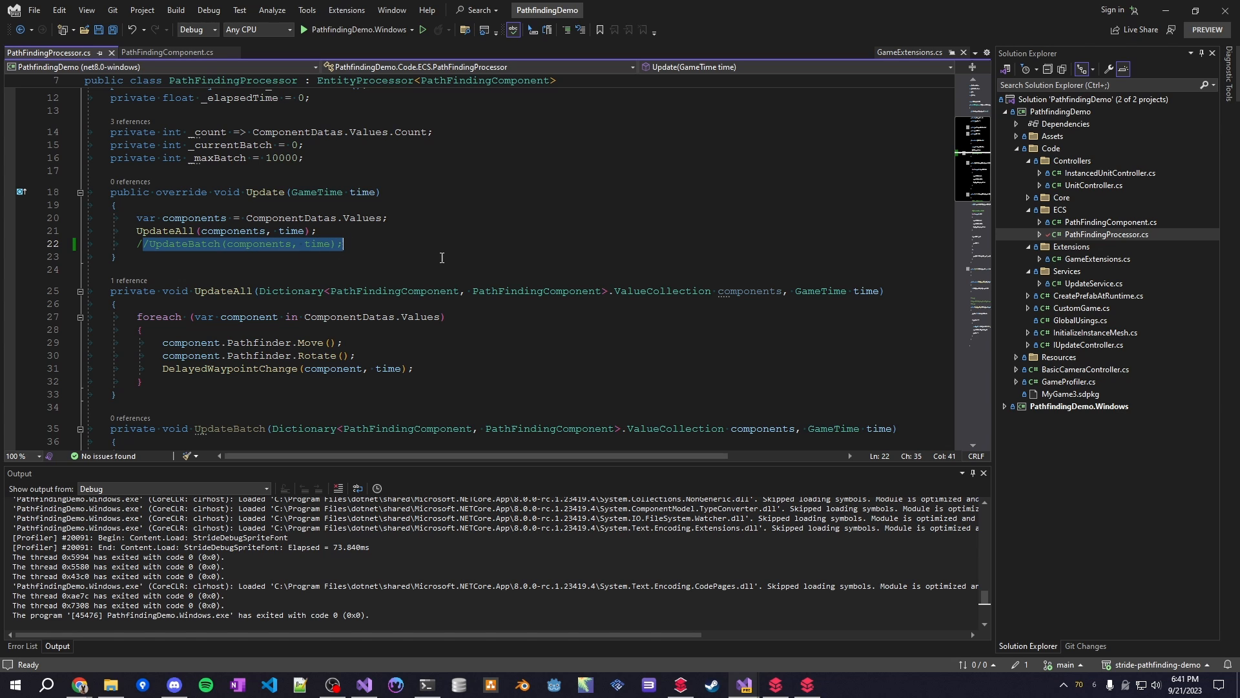
scroll(down, 3)
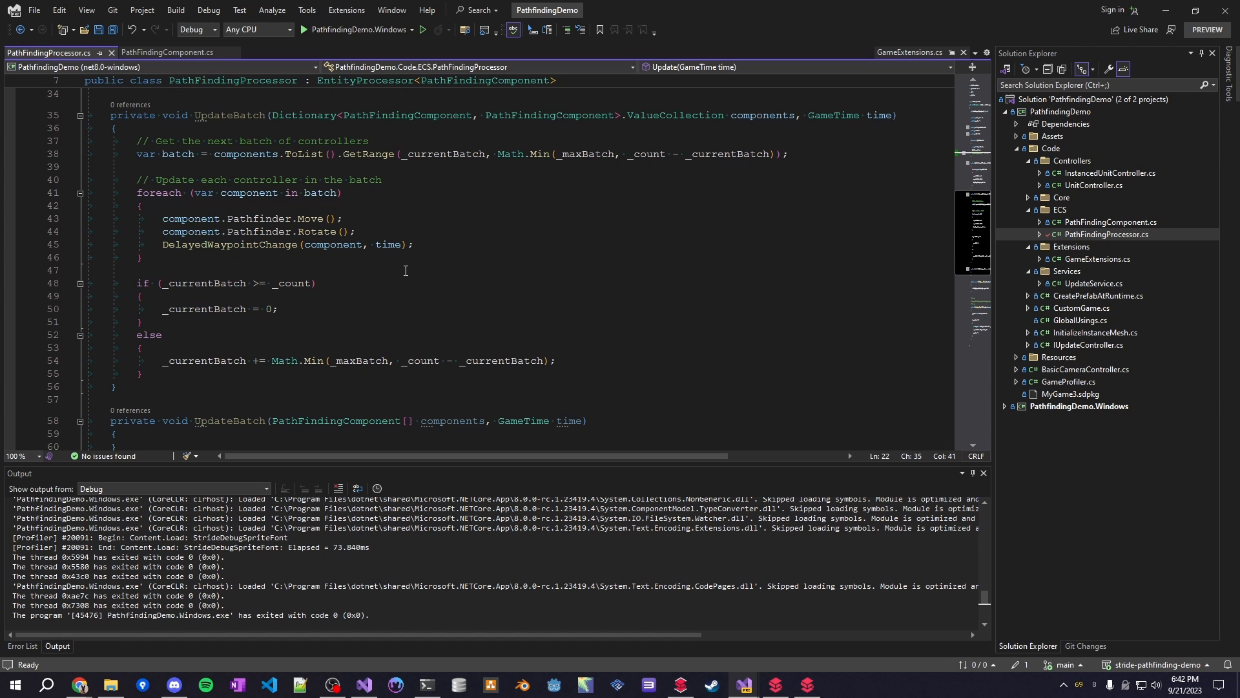
mouse_move(360, 262)
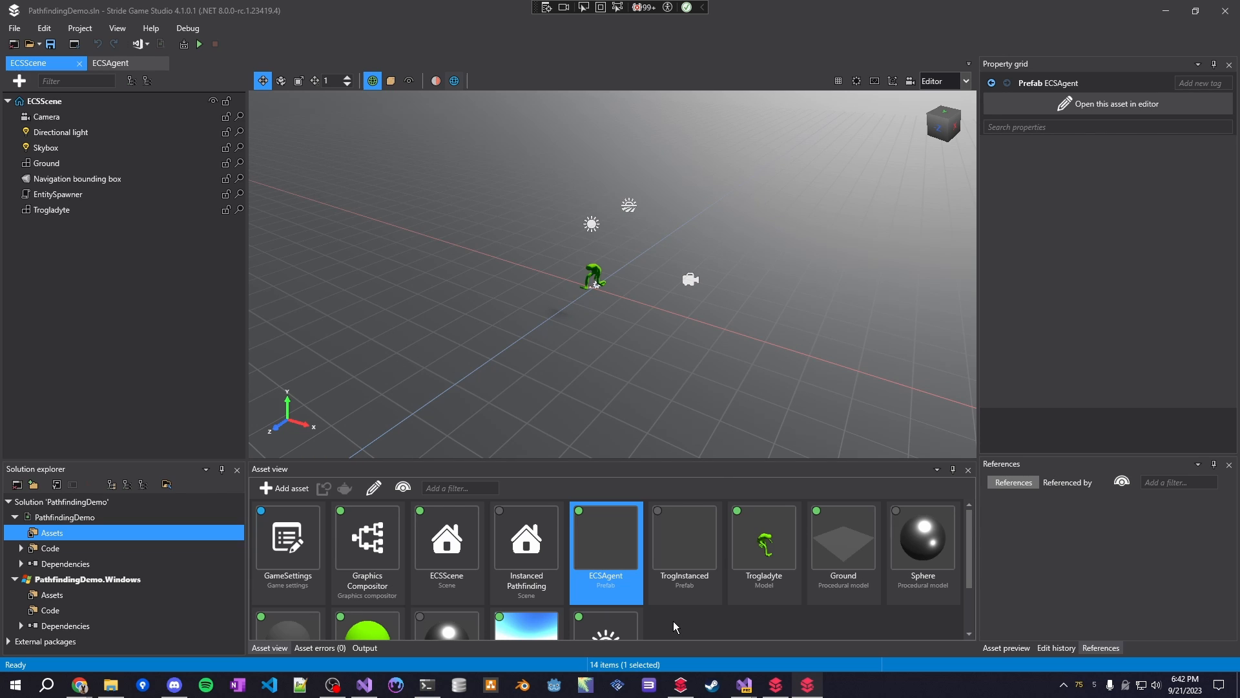
Show the Instanced Pathfinding scene's References in Asset view.
click(525, 537)
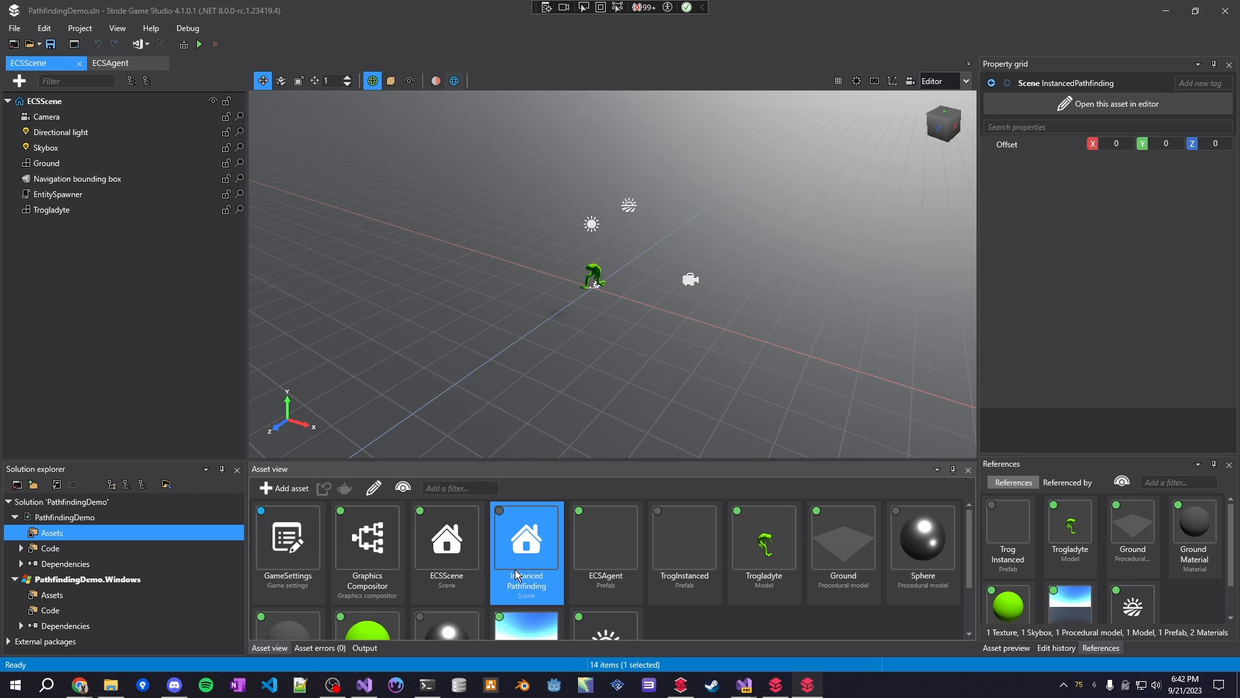
click(287, 538)
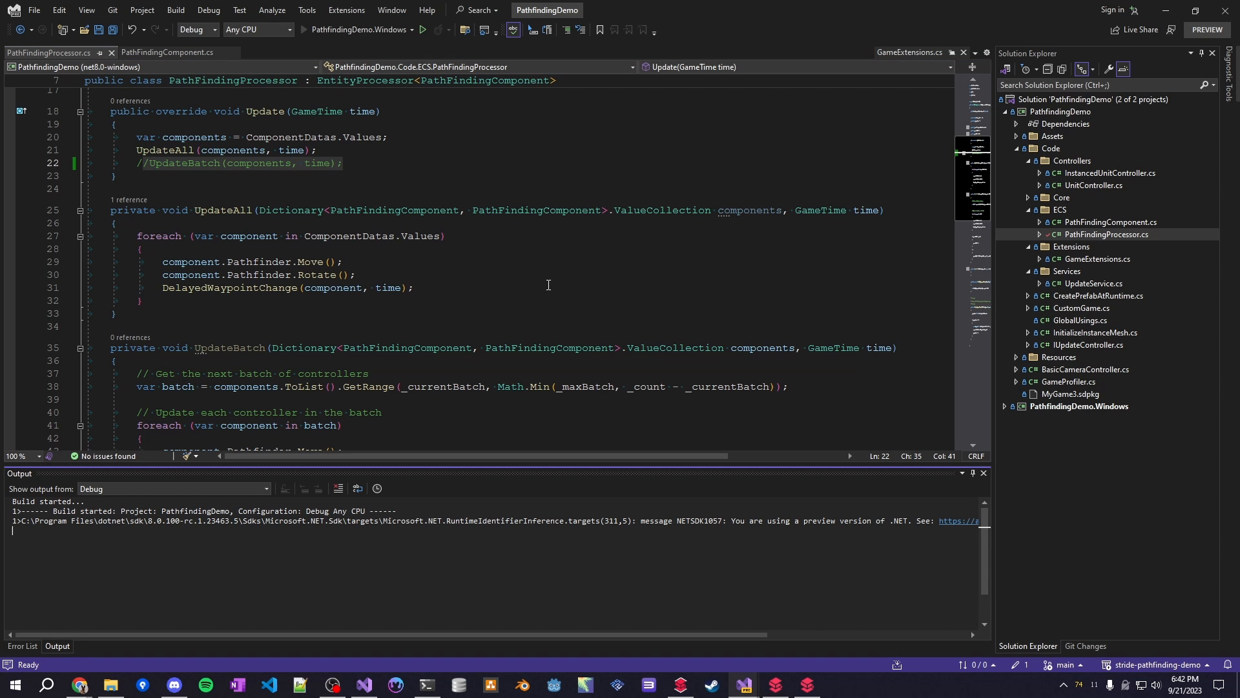
Run PathfindingDemo.Windows to watch thousands of agents at over 100 FPS, then close the game.
click(422, 30)
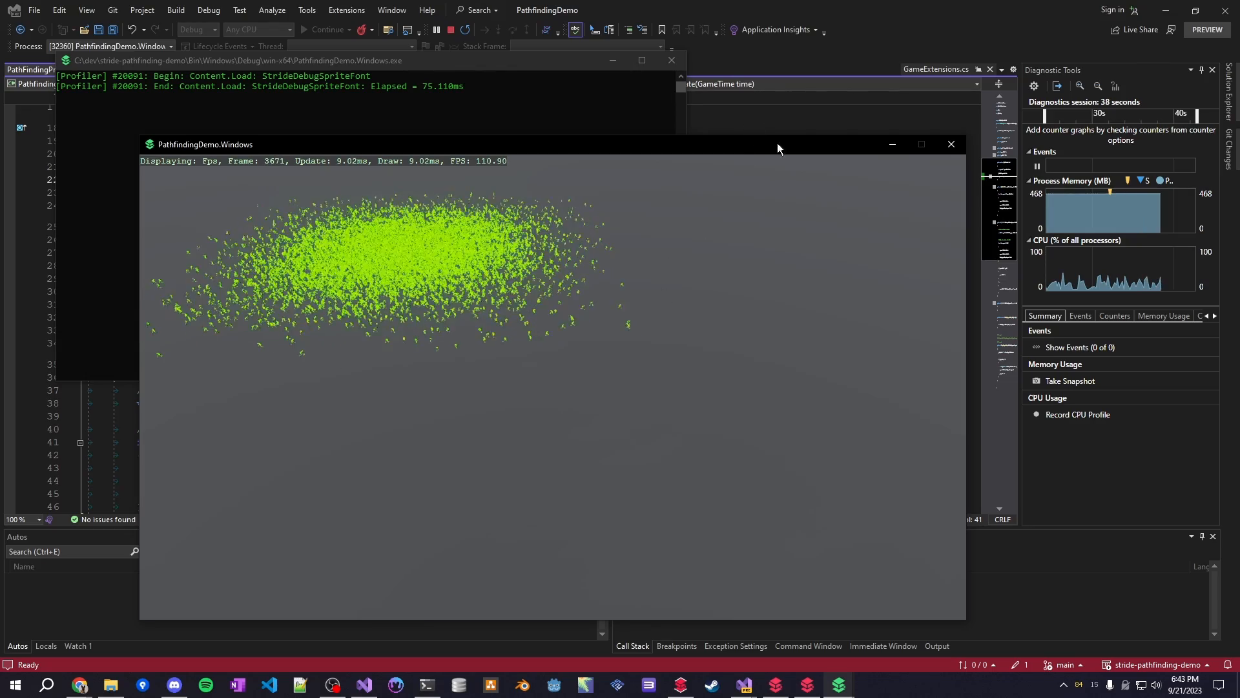
mouse_move(950, 147)
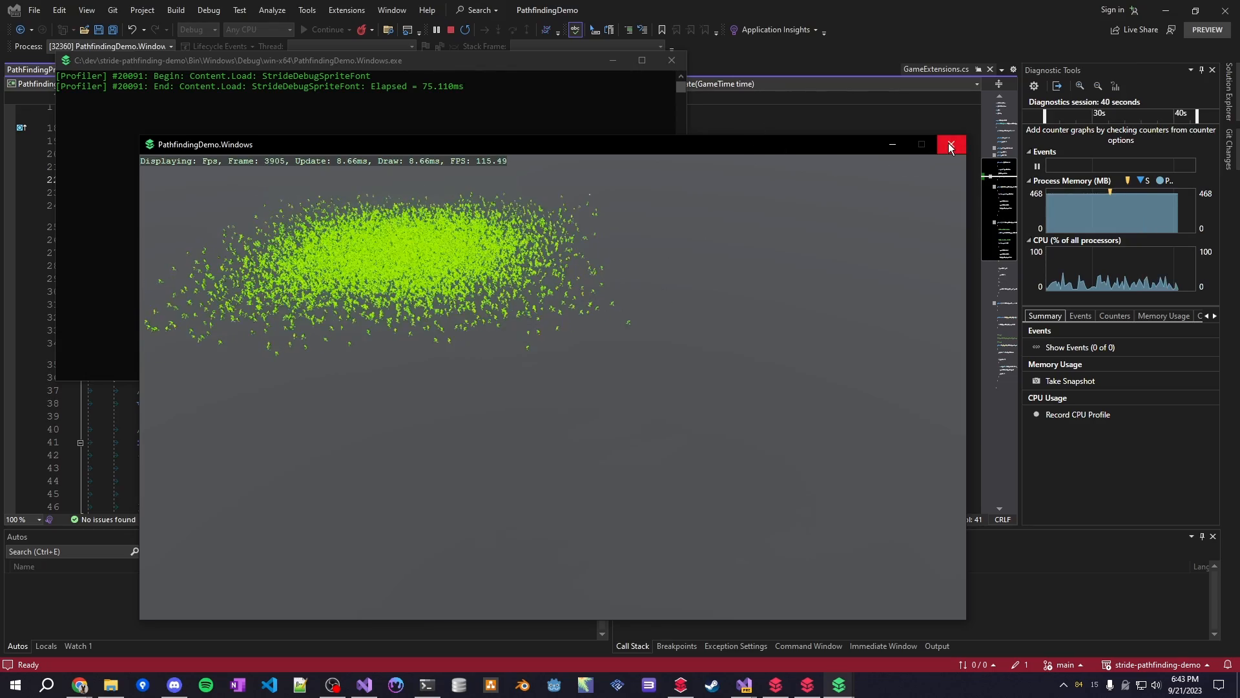
click(949, 143)
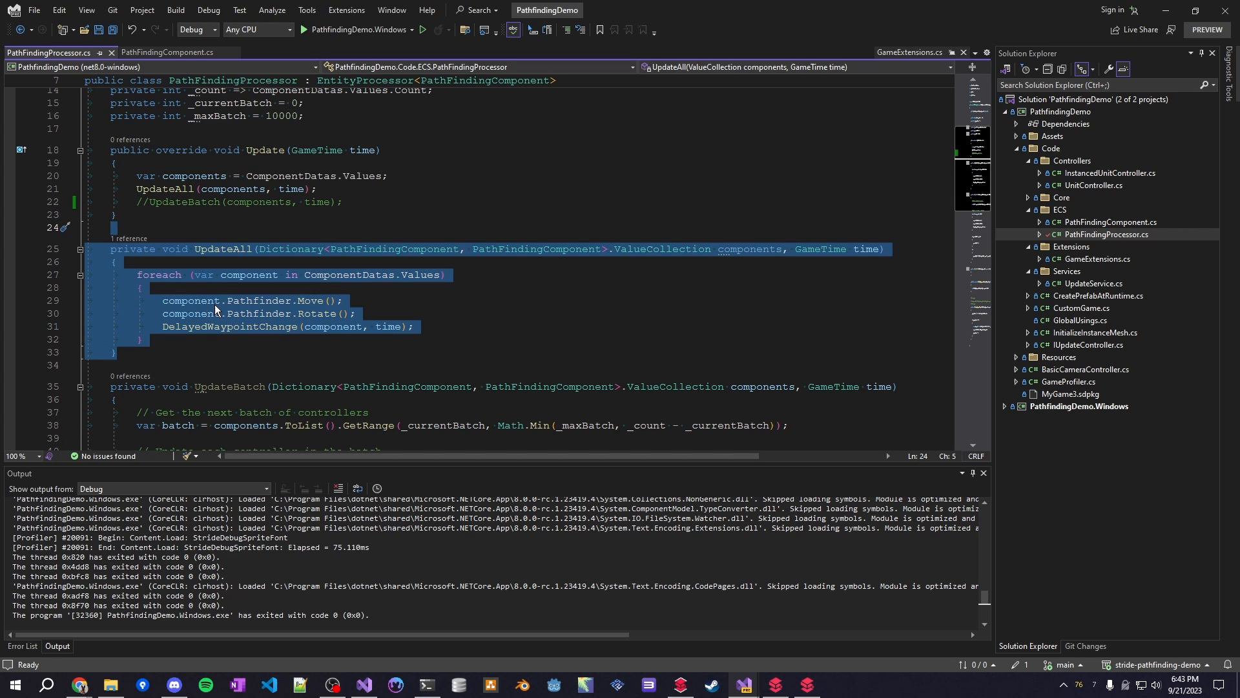
double_click(258, 301)
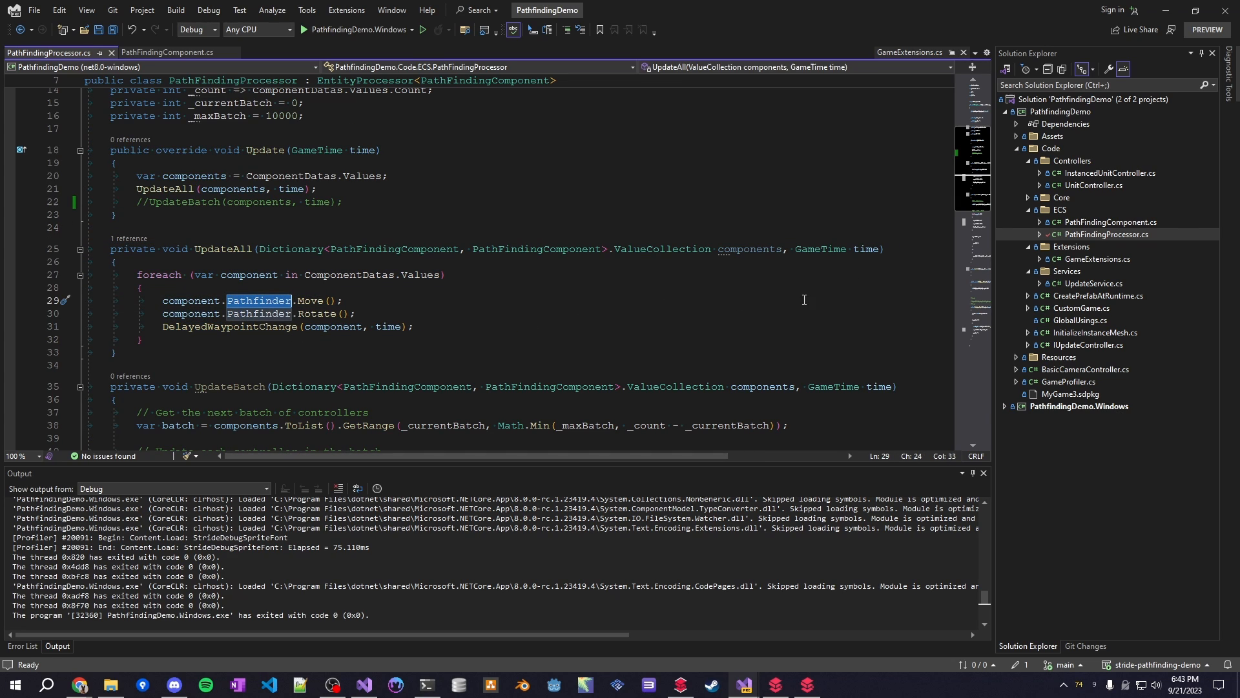
click(167, 52)
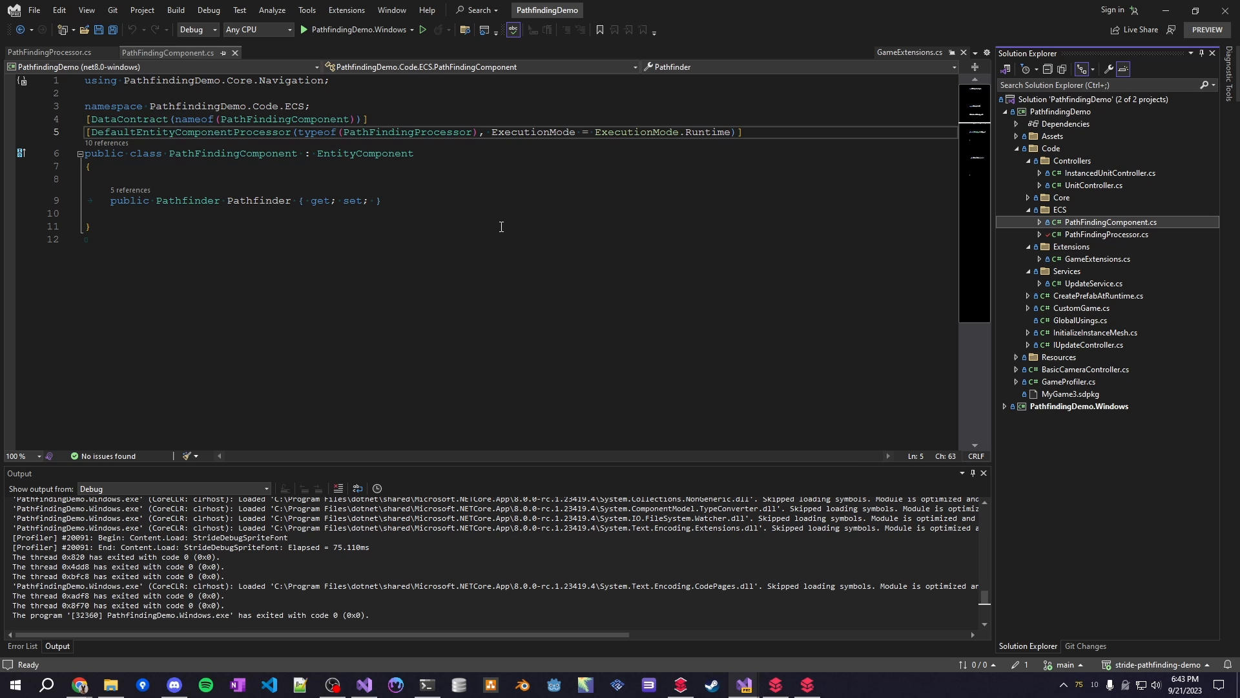
double_click(259, 200)
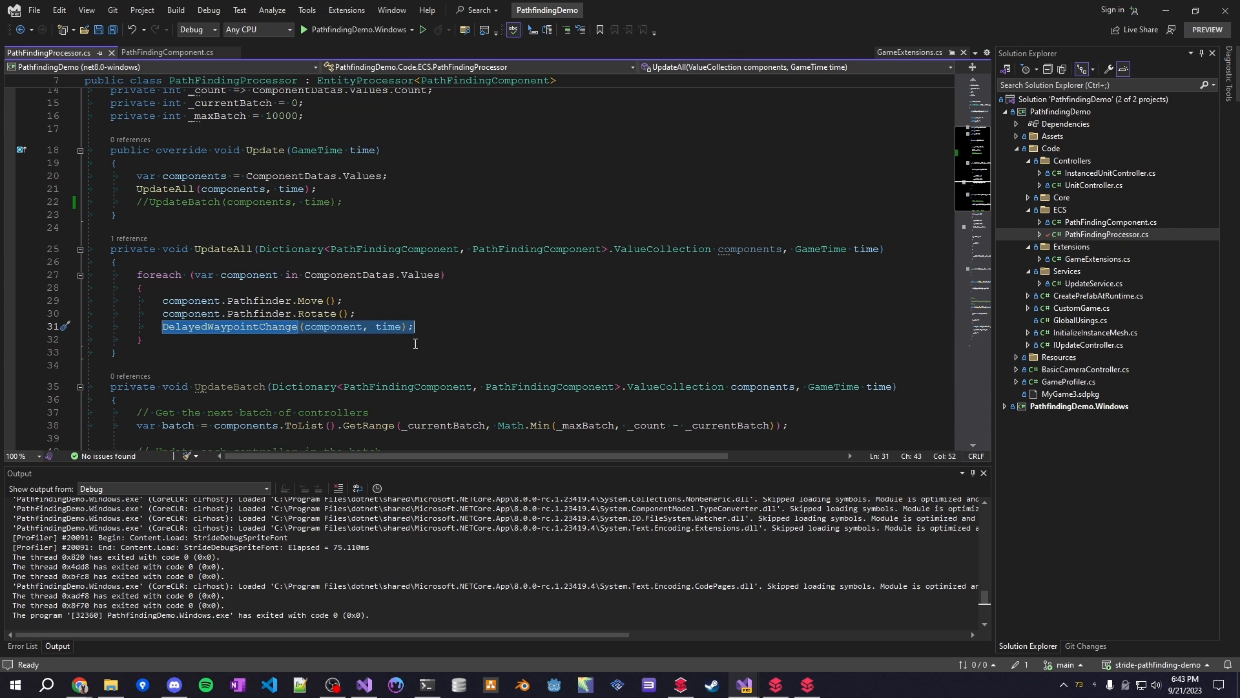
scroll(down, 3)
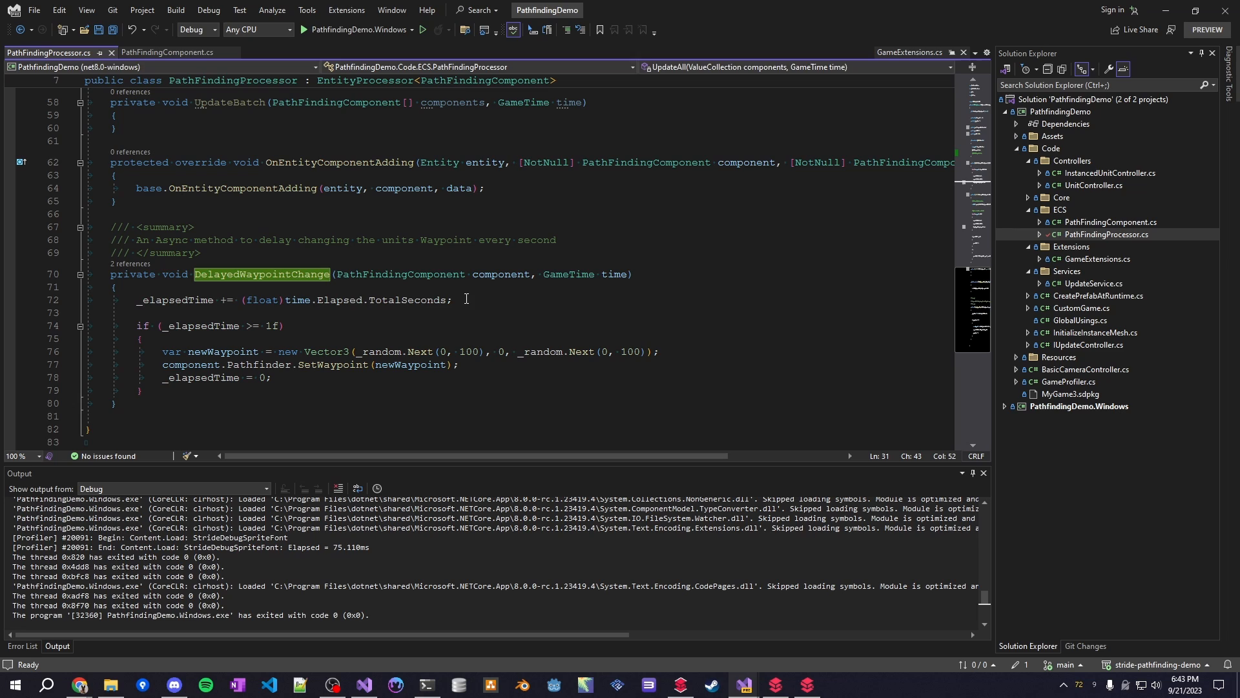
triple_click(210, 325)
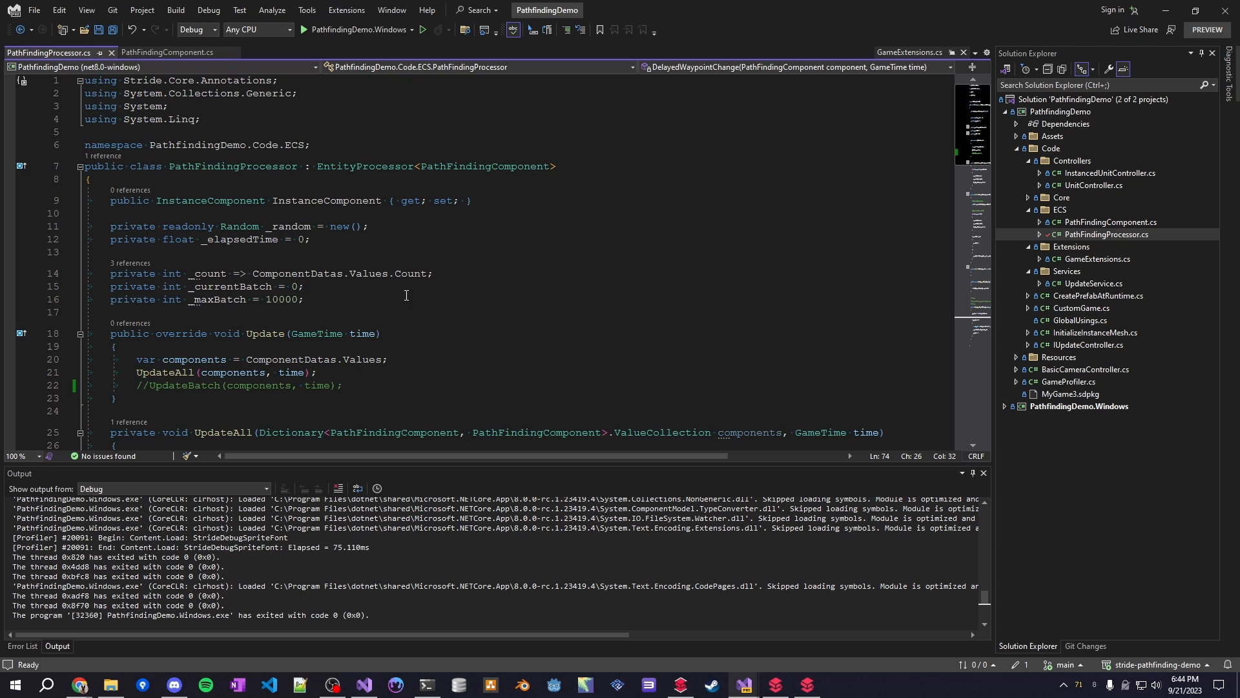
scroll(down, 3)
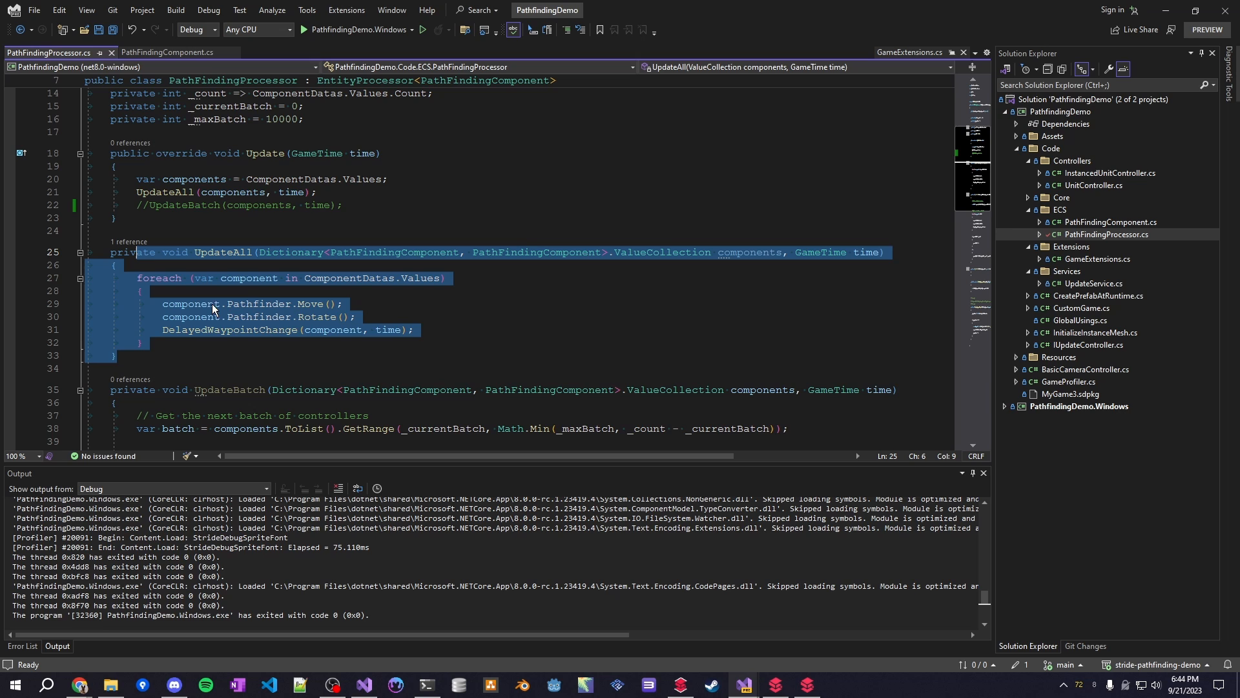
scroll(down, 3)
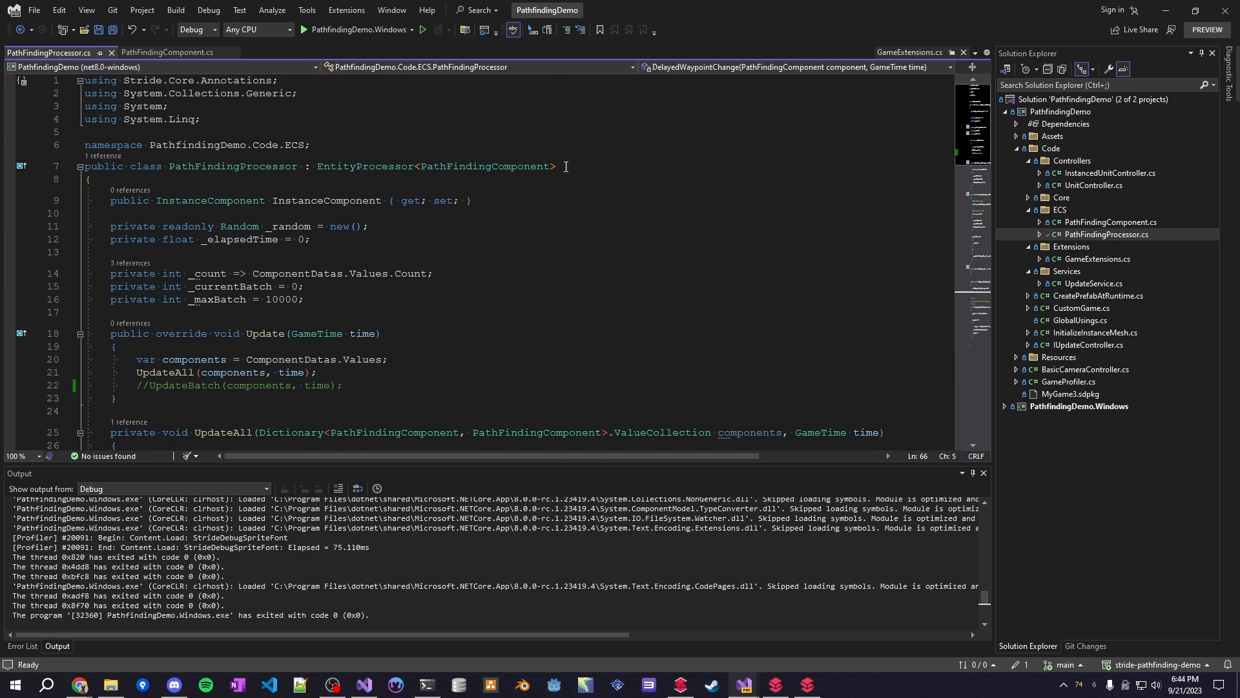
drag(305, 167, 555, 167)
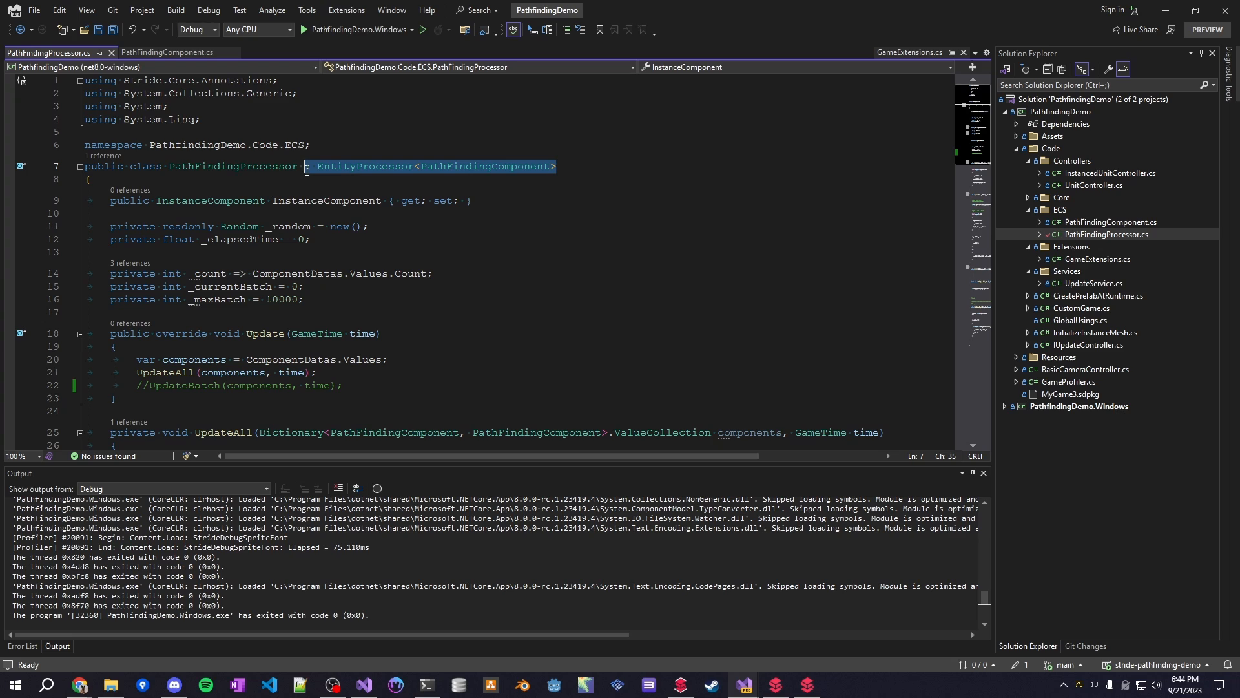
mouse_move(411, 168)
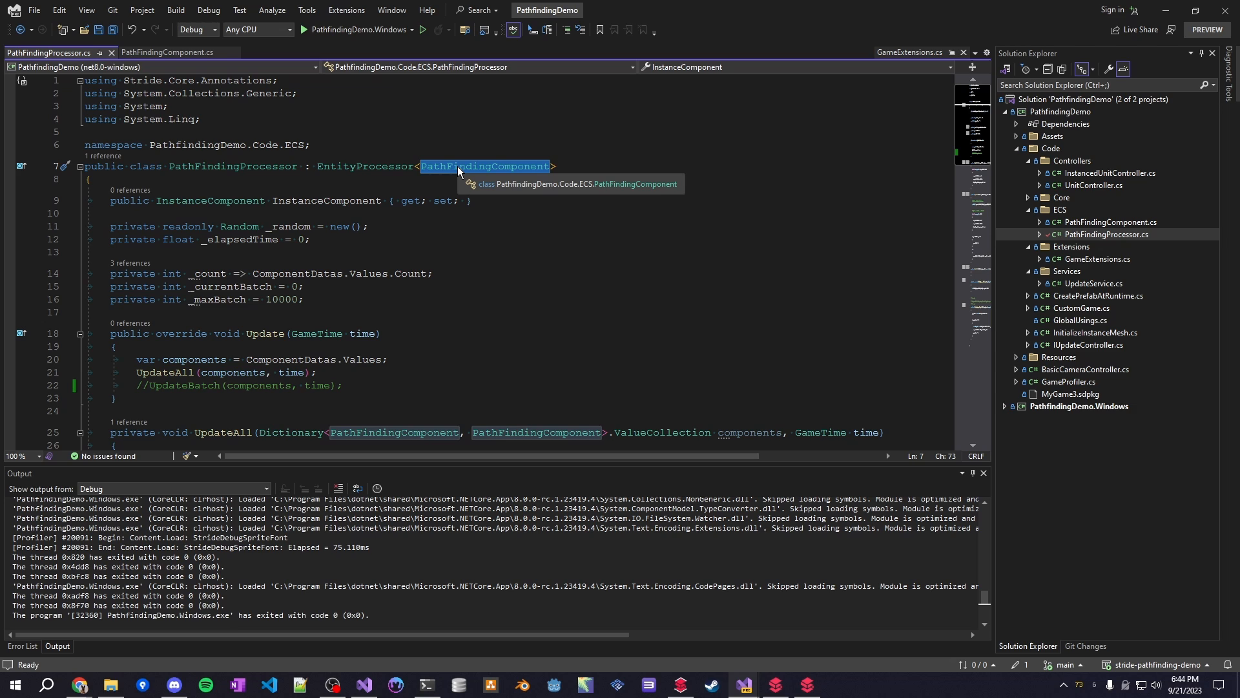
mouse_move(465, 172)
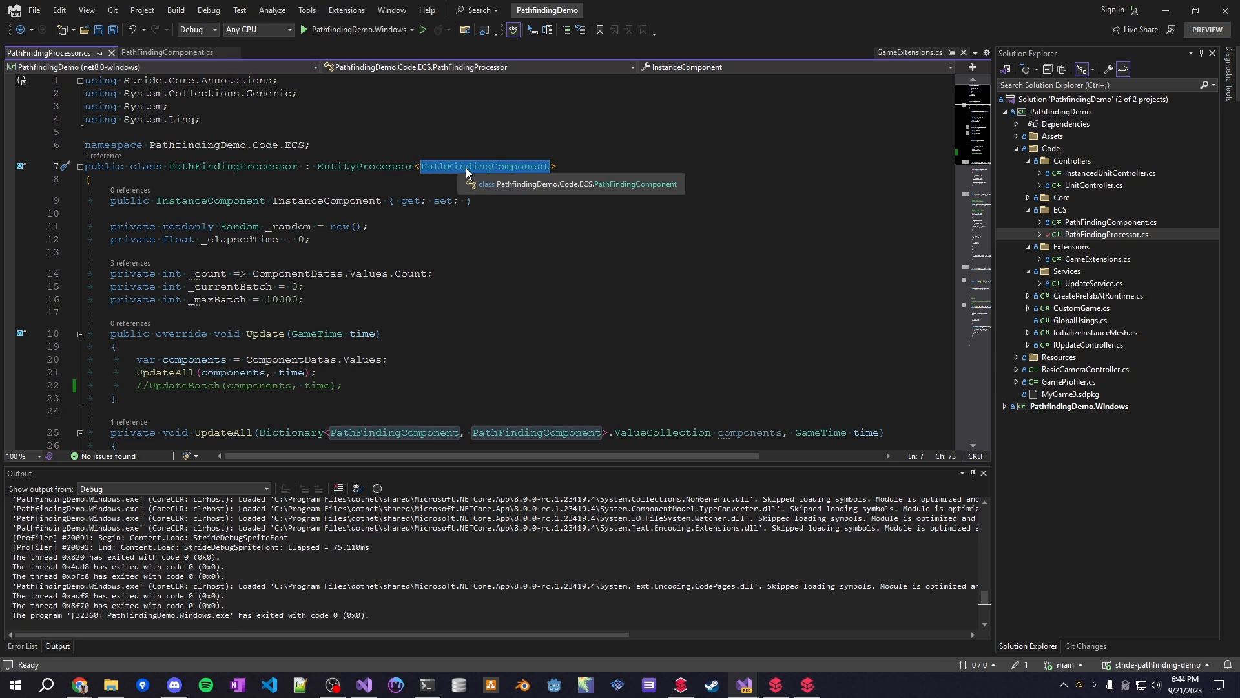
mouse_move(419, 239)
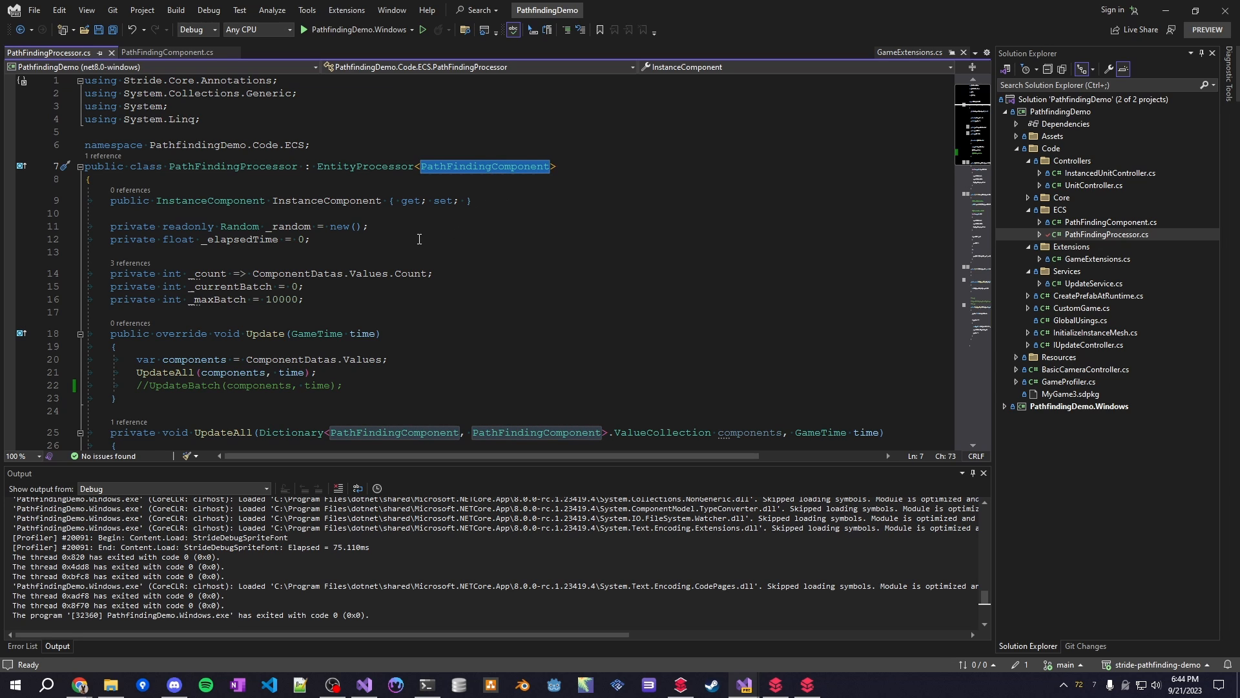
scroll(down, 3)
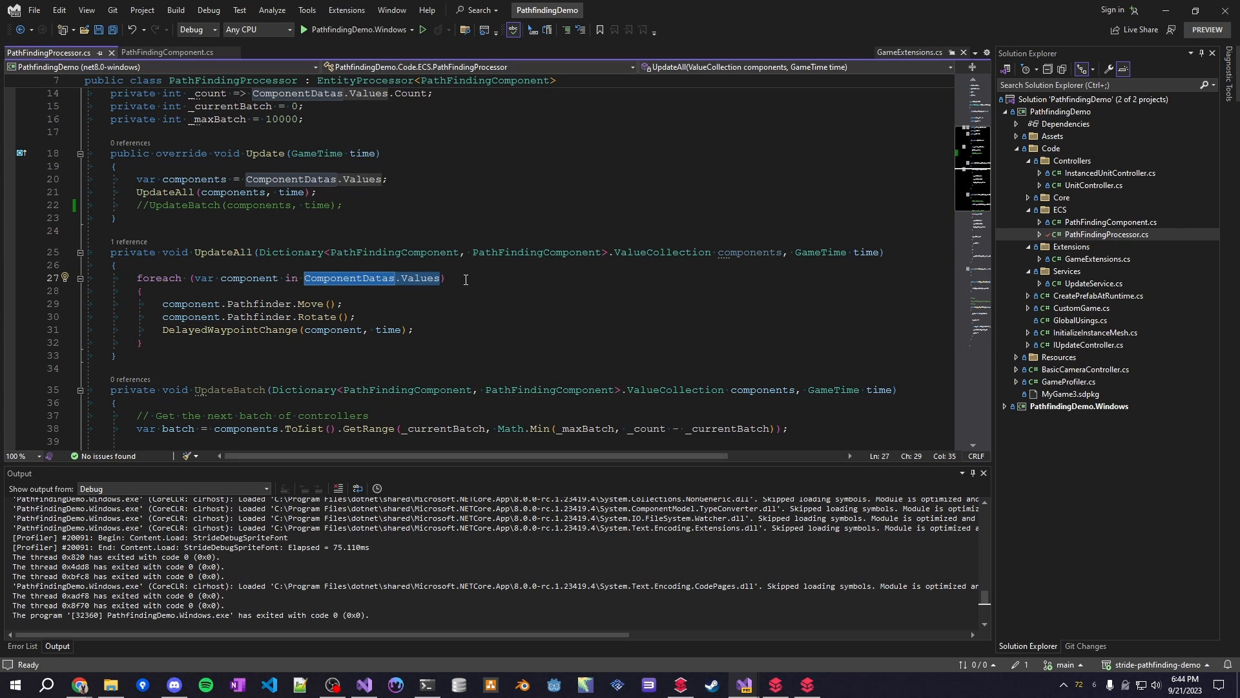
mouse_move(494, 285)
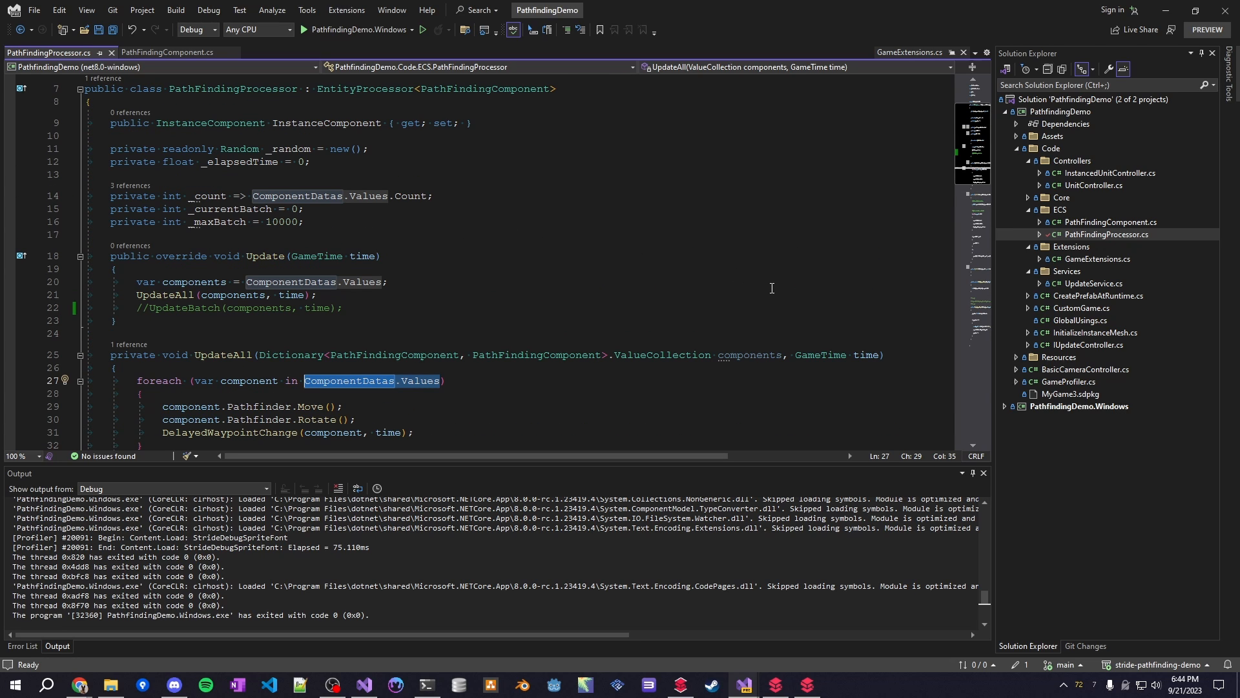
mouse_move(703, 286)
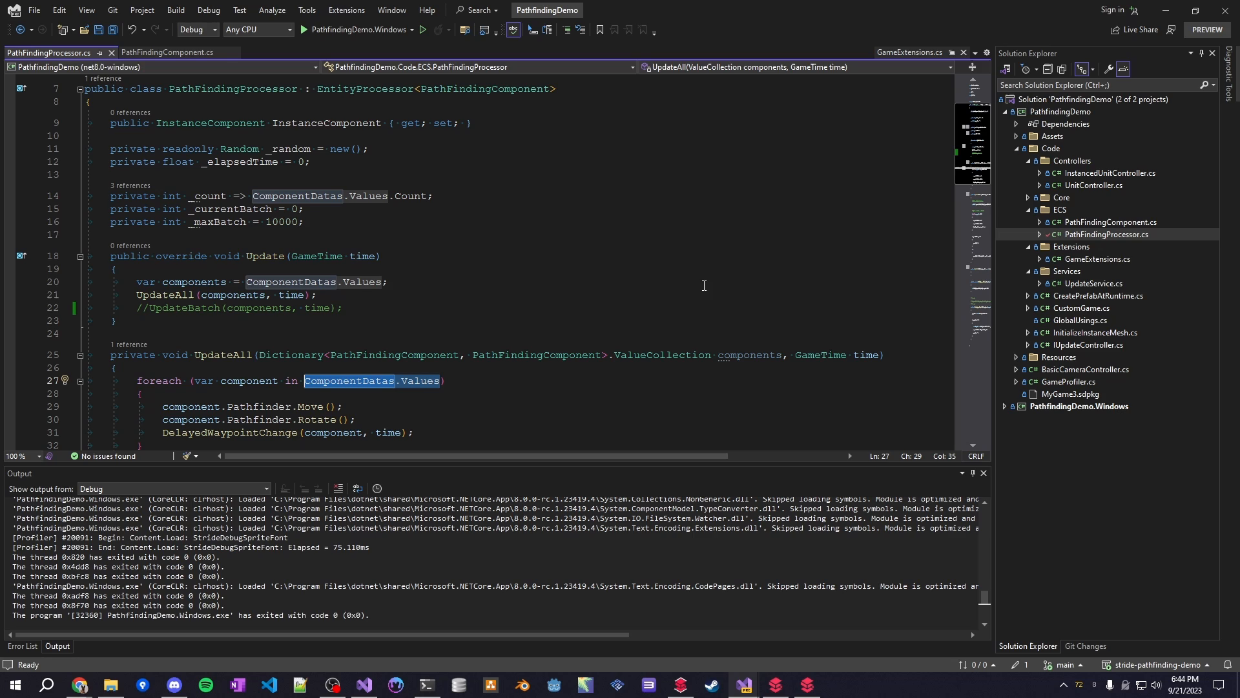
mouse_move(671, 273)
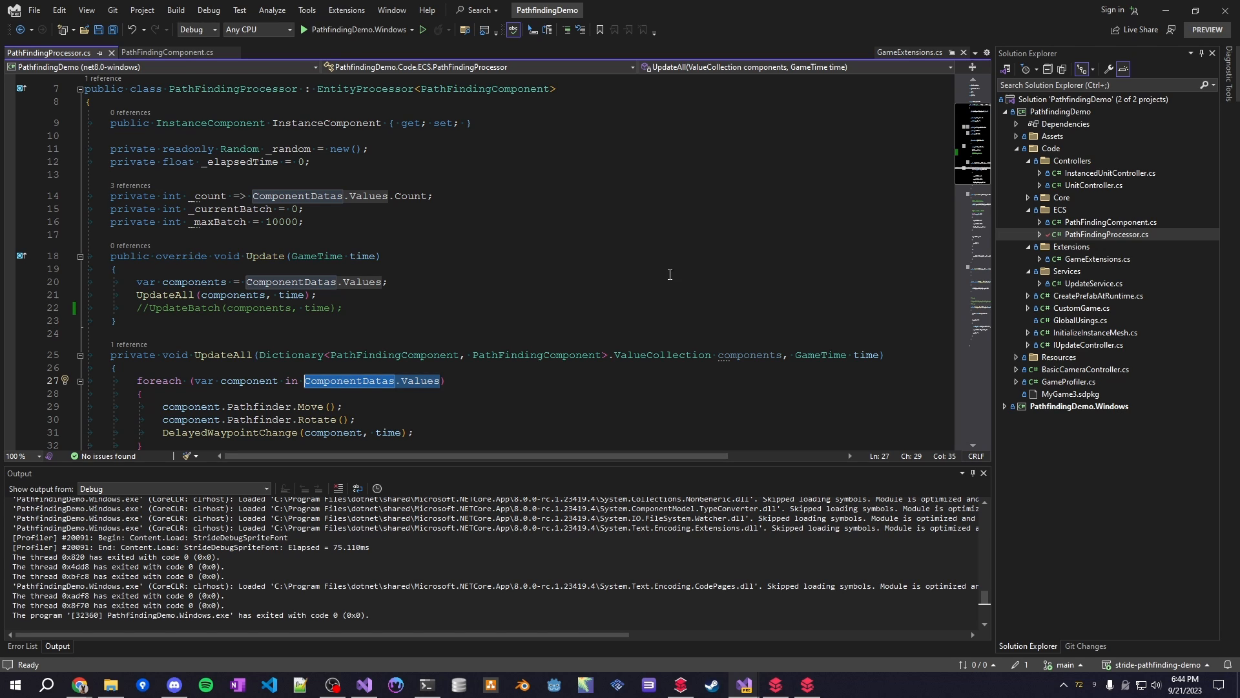
mouse_move(695, 219)
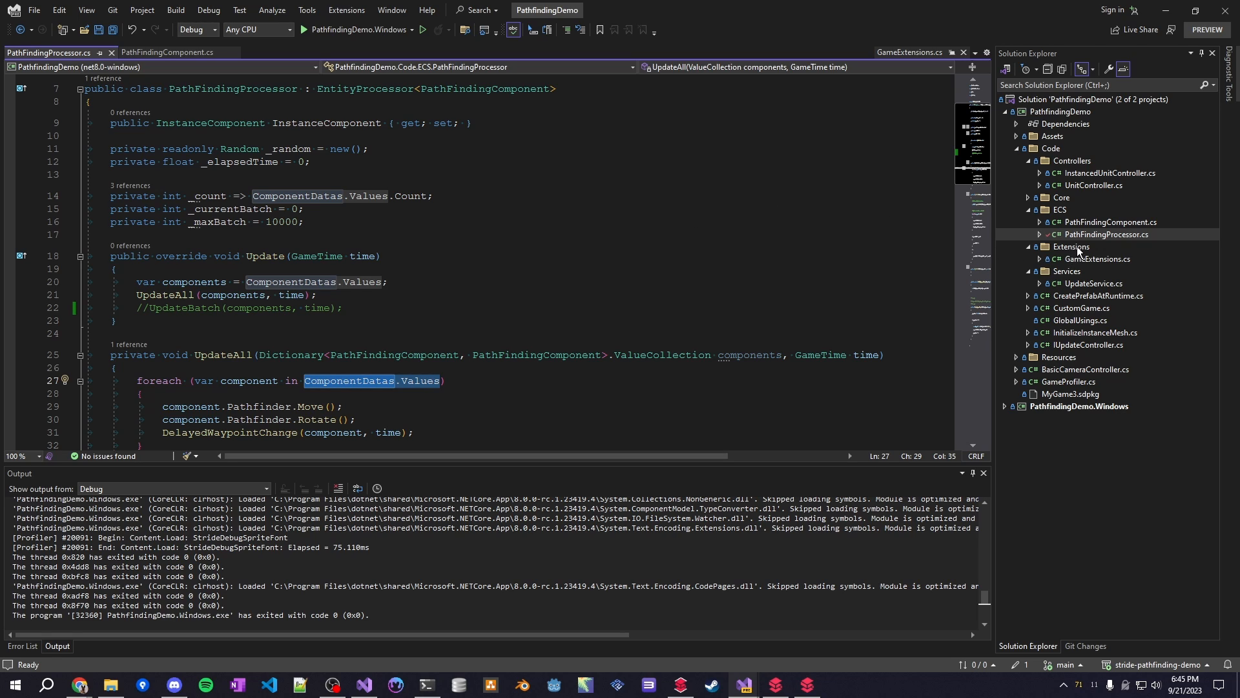
click(167, 52)
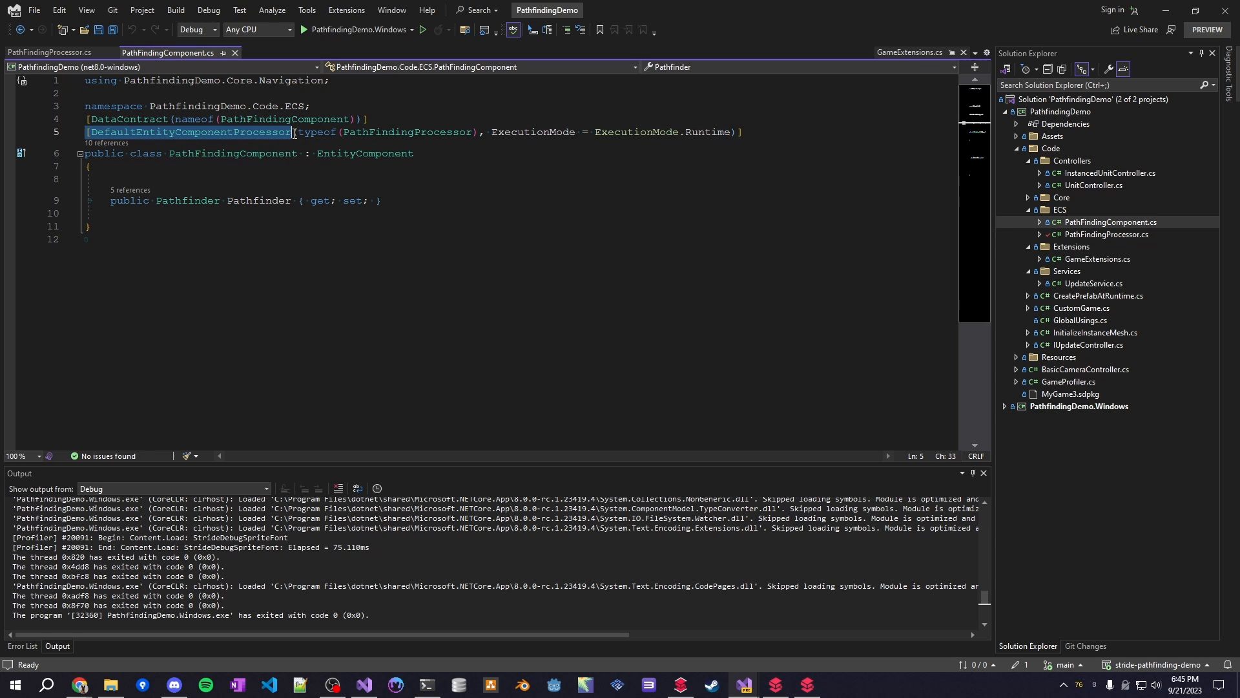
mouse_move(202, 131)
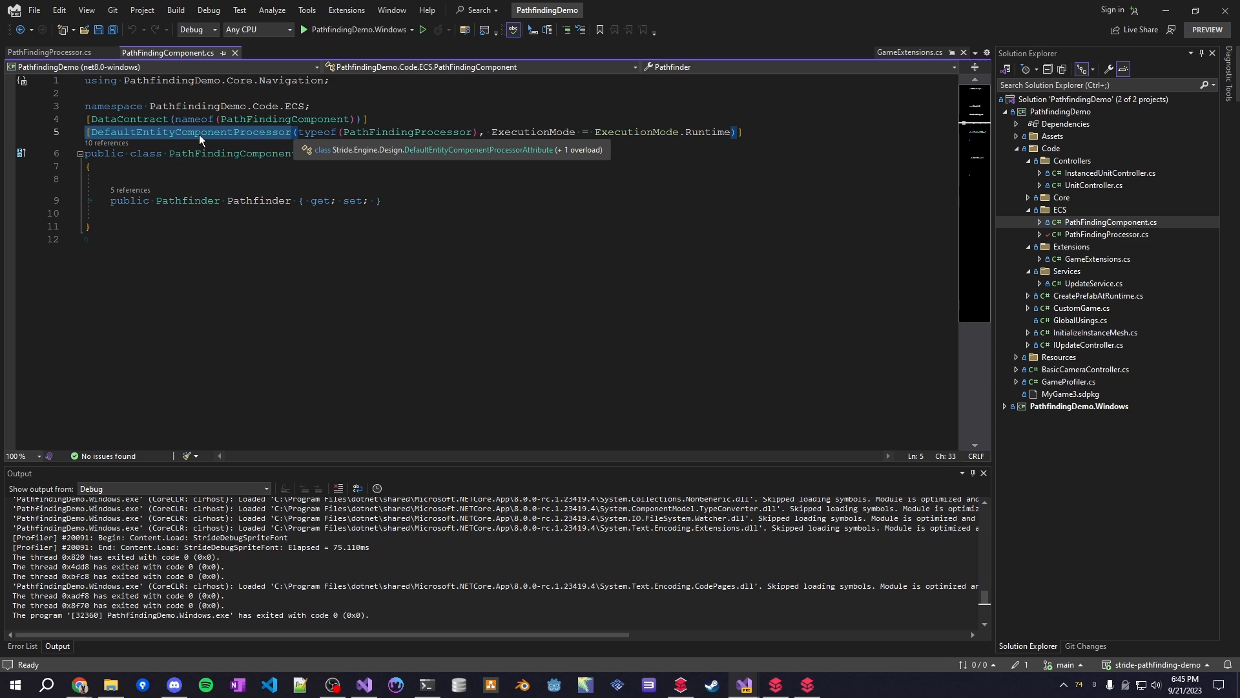
Inspect DefaultEntityComponentProcessor attribute, keep Runtime execution mode, and highlight the Pathfinder property type.
double_click(187, 131)
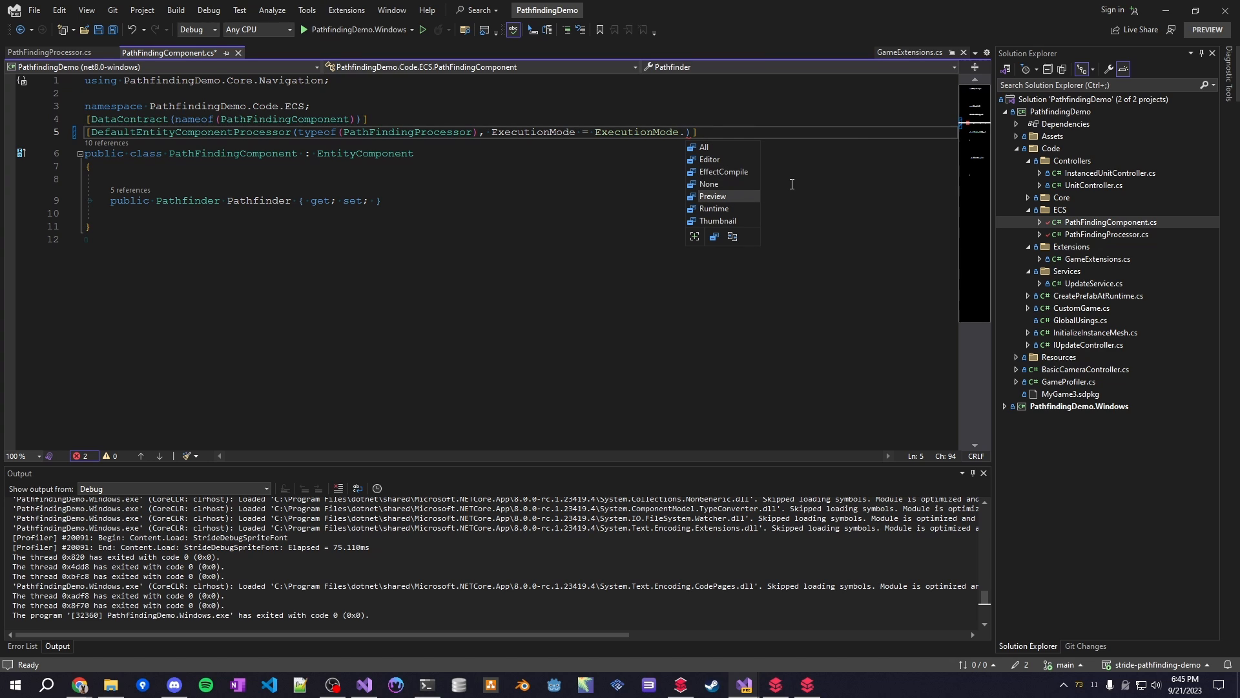
mouse_move(712, 196)
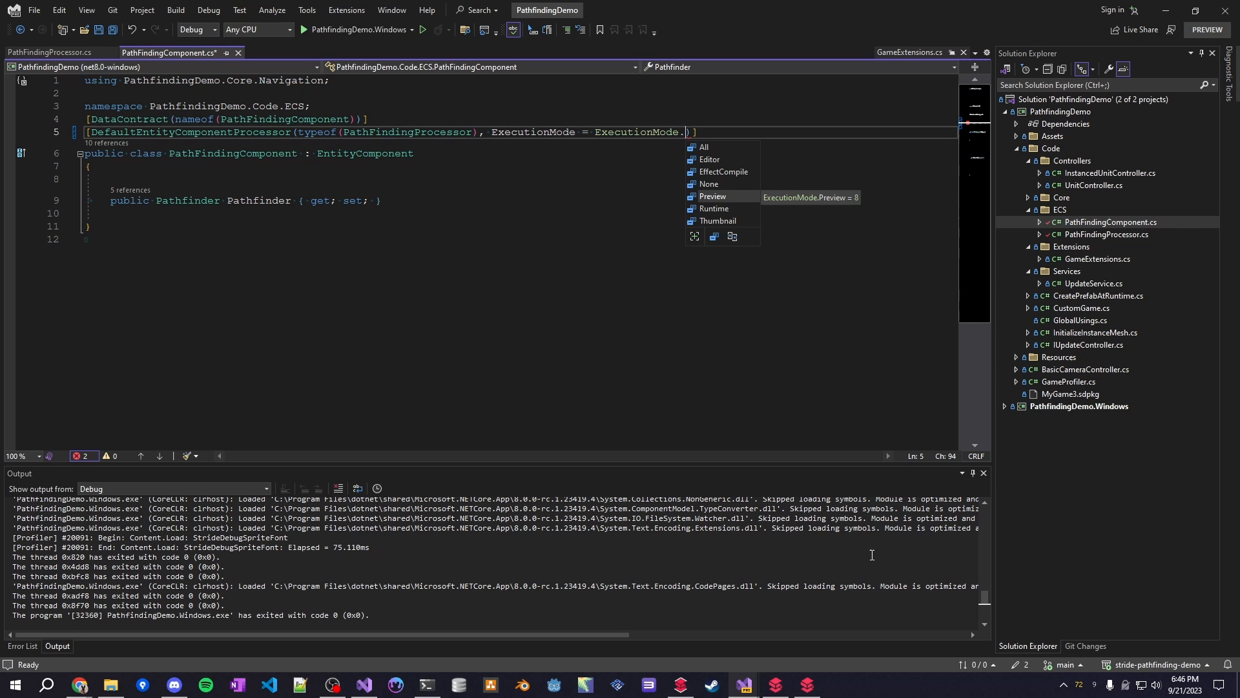
mouse_move(714, 208)
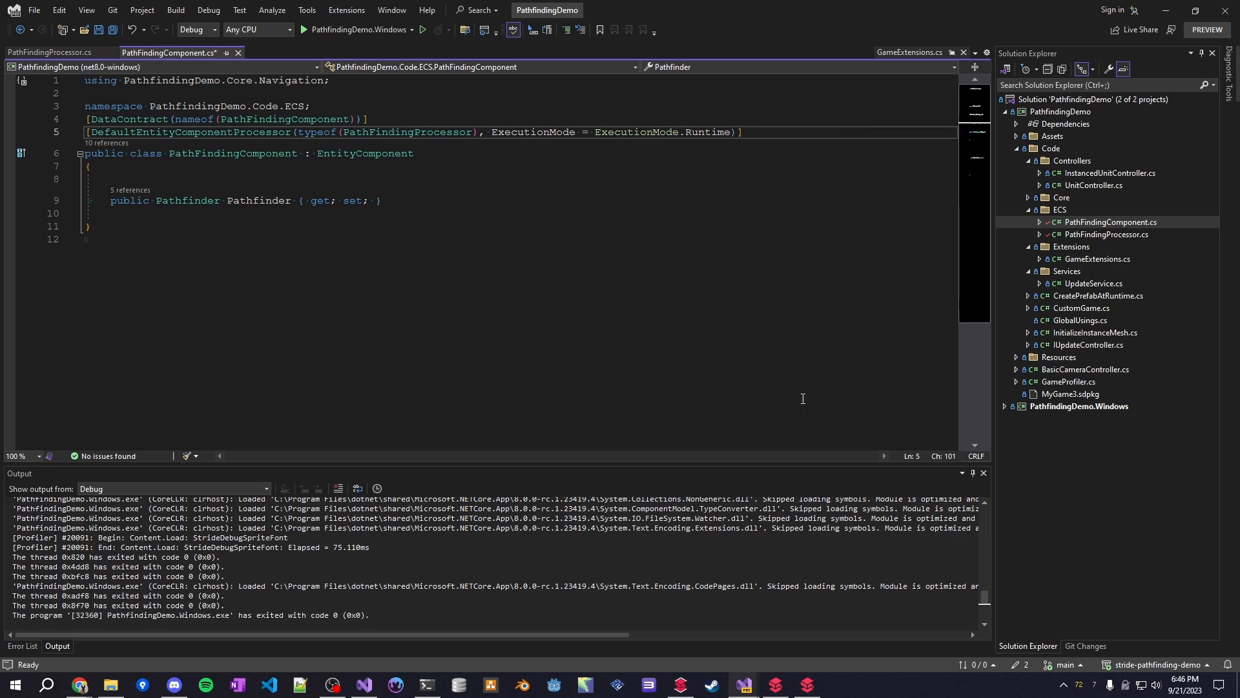
double_click(708, 132)
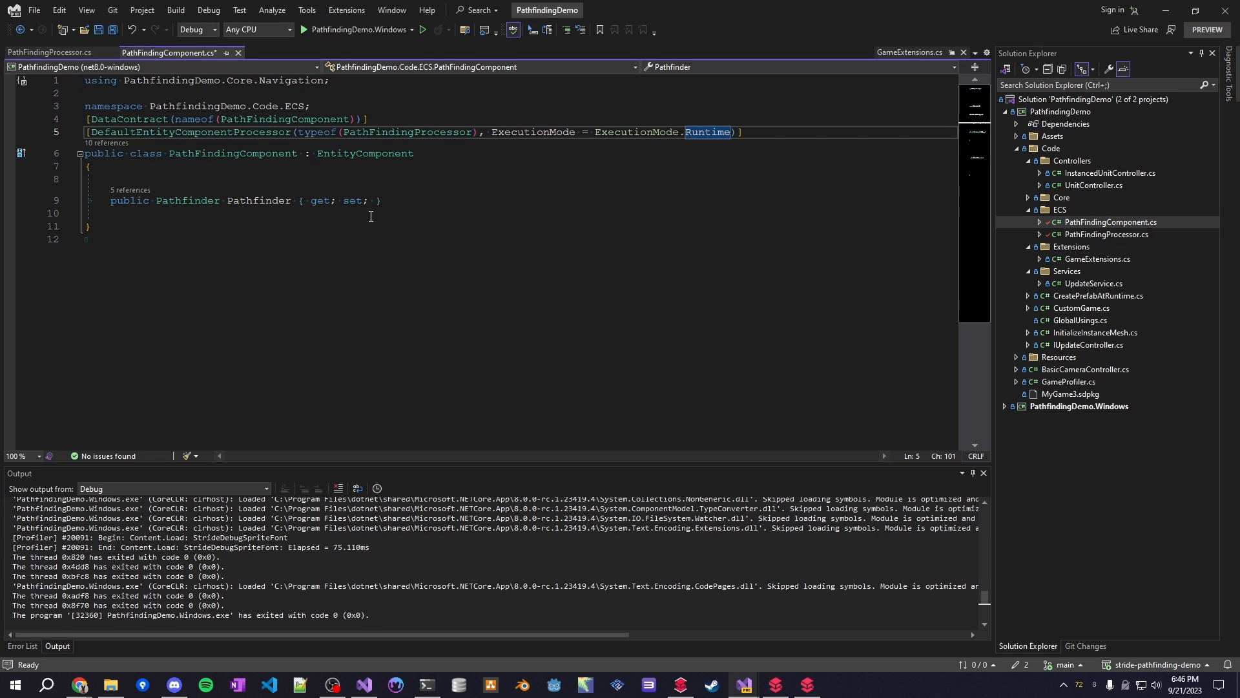
mouse_move(594, 205)
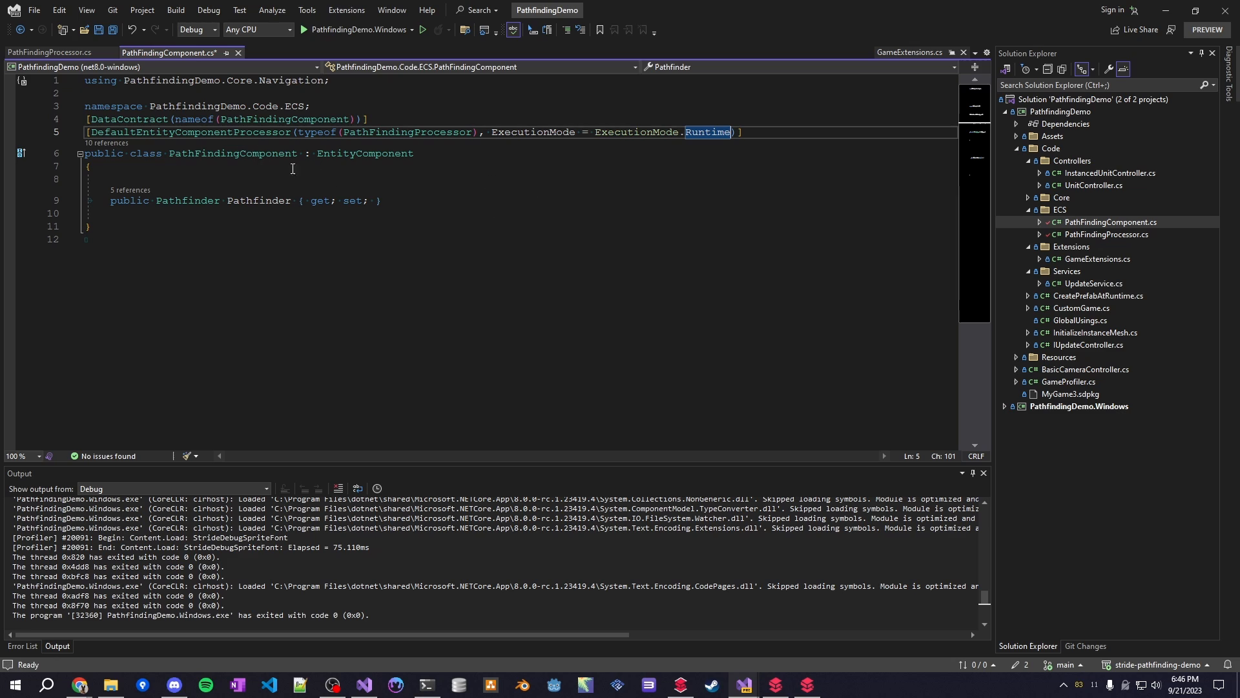
double_click(187, 200)
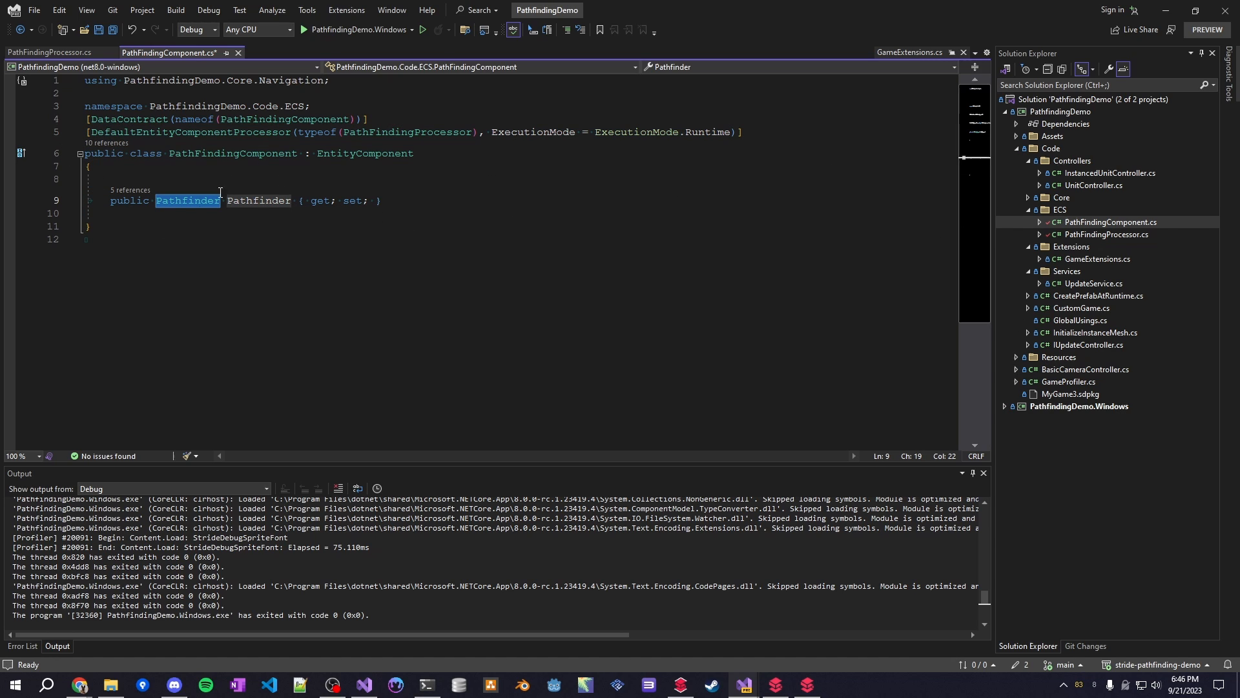
mouse_move(188, 200)
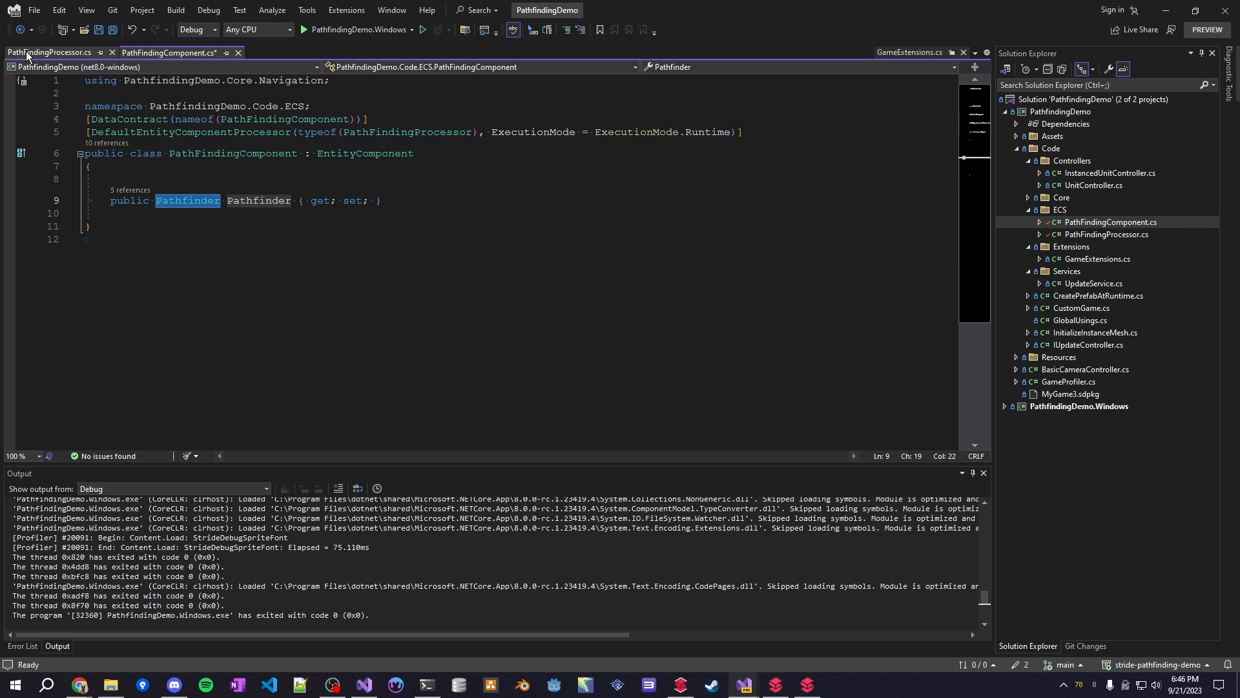
Open the ECSAgent prefab and show its entity's Path Finding Component and Pathfinder settings.
click(49, 52)
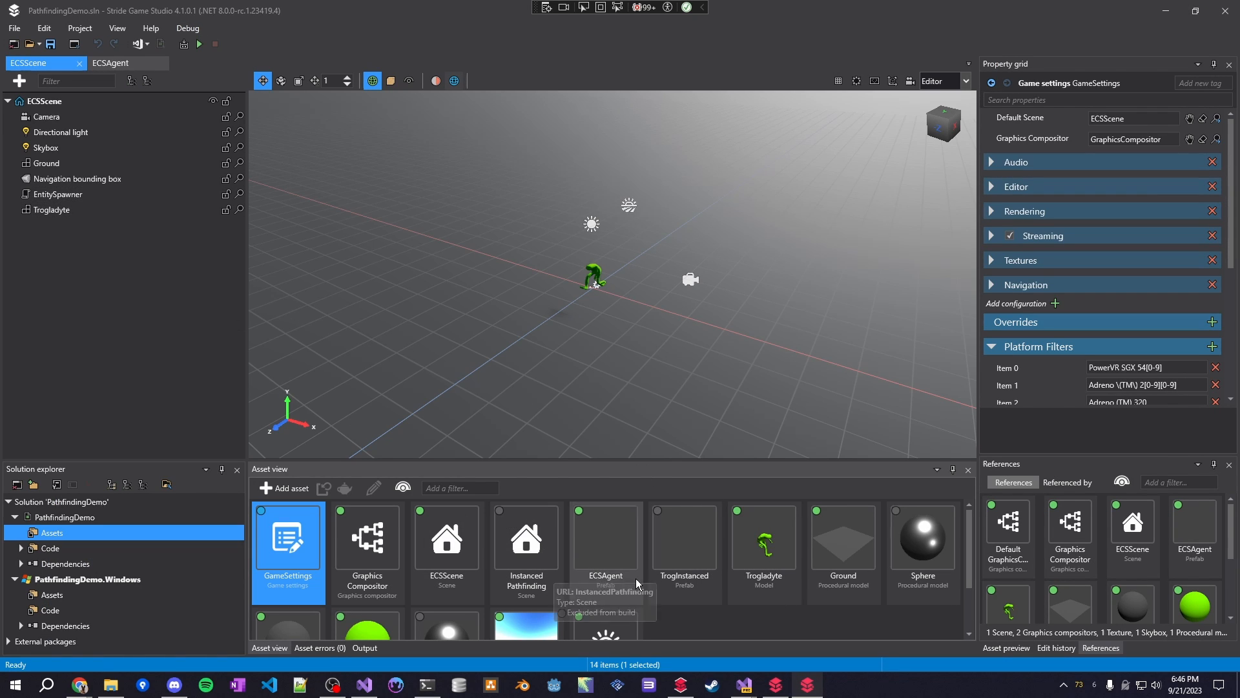
double_click(604, 536)
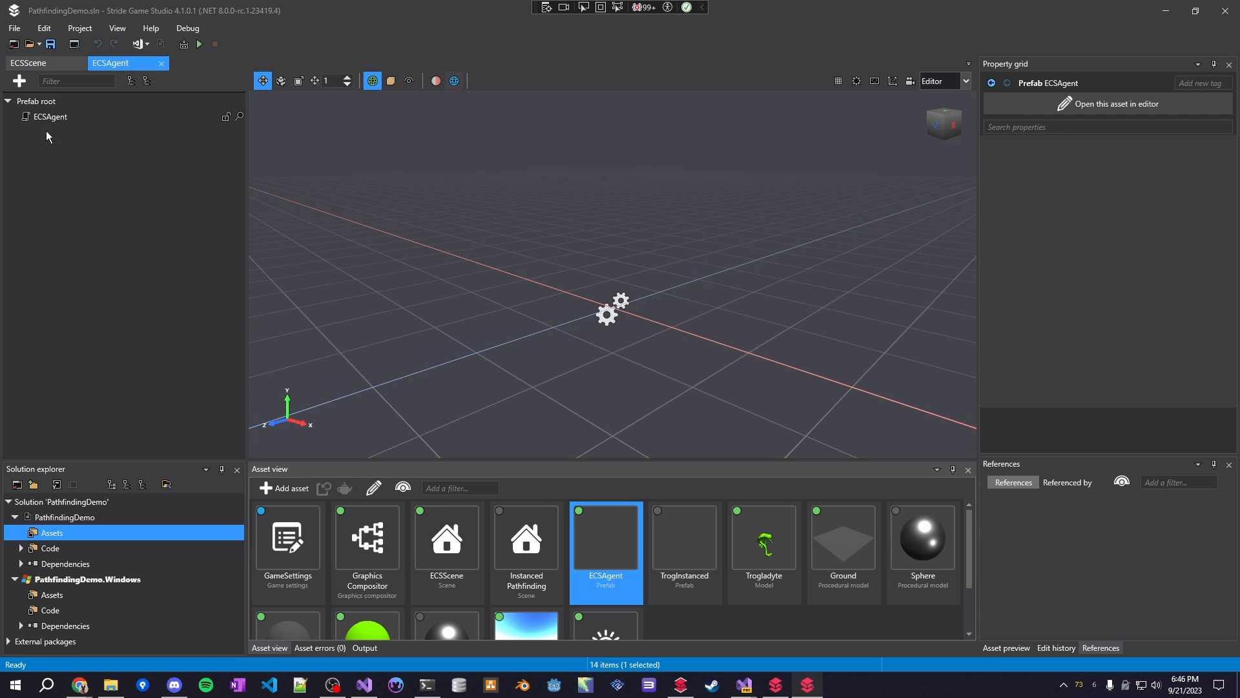
click(50, 116)
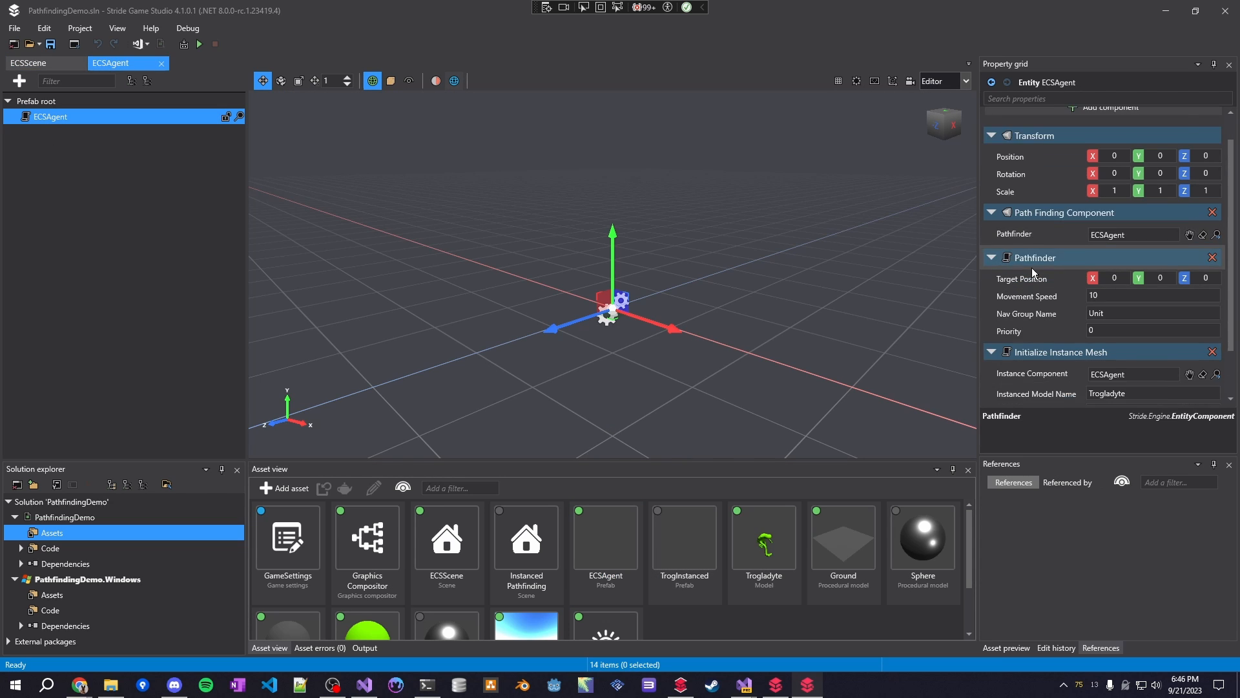
scroll(down, 3)
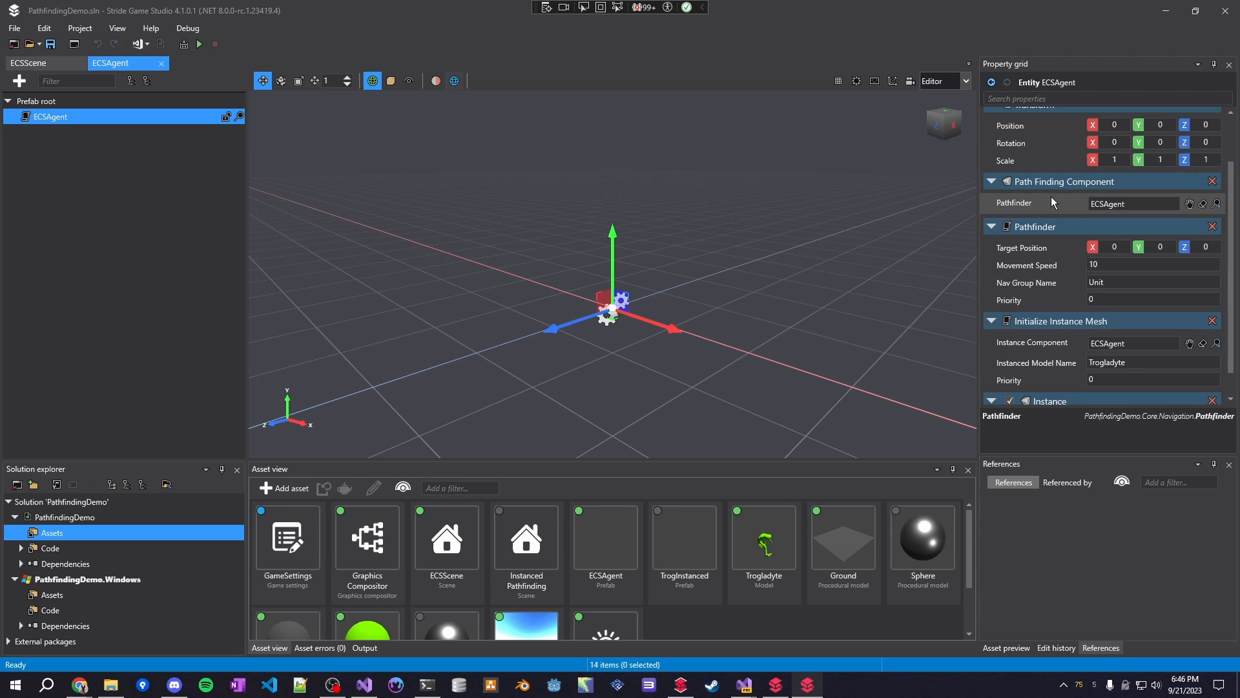
mouse_move(1052, 202)
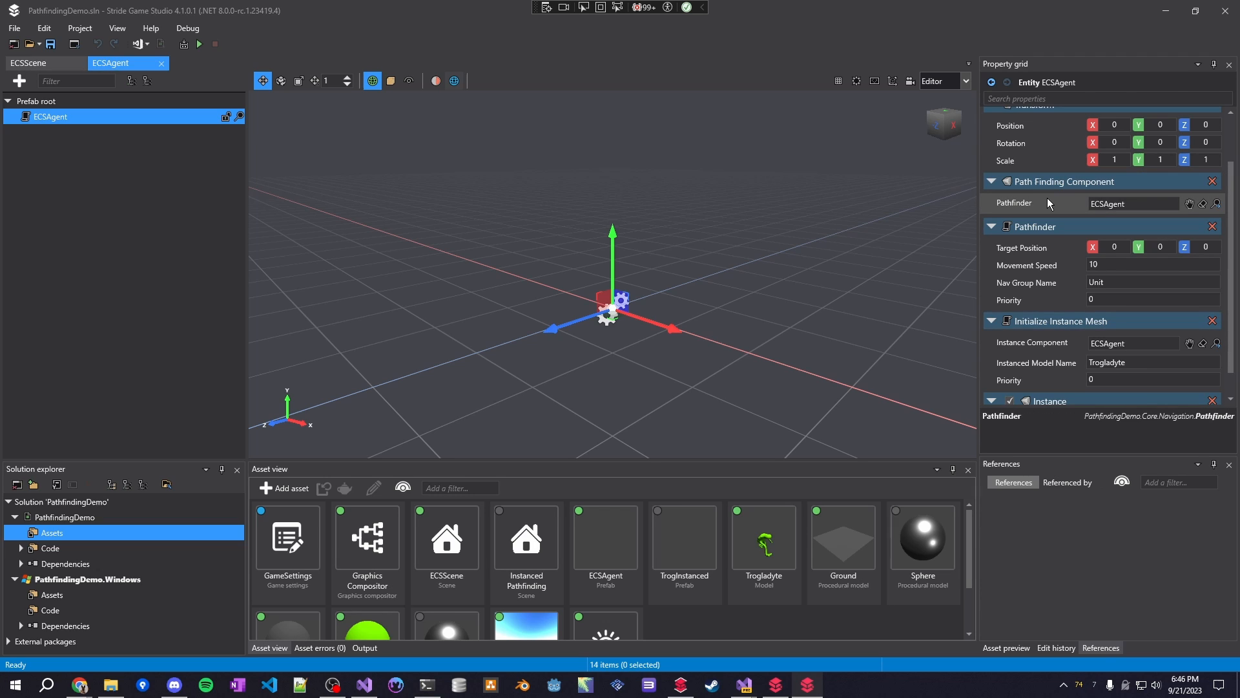
mouse_move(1041, 199)
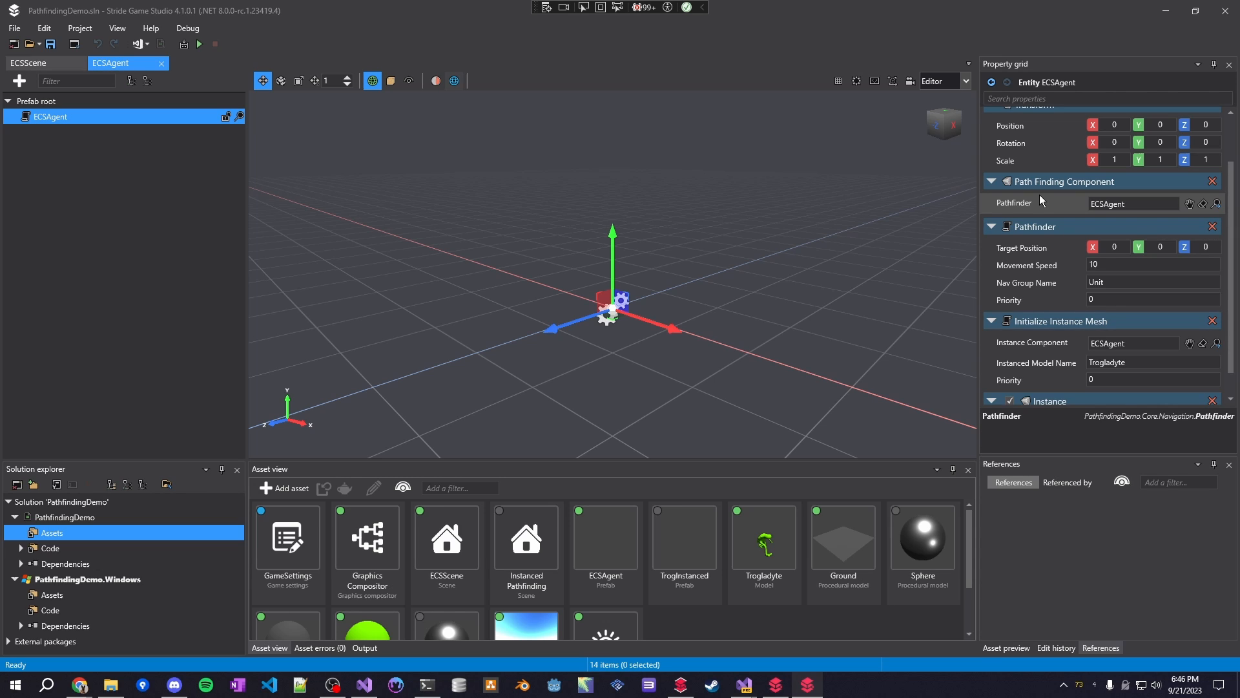
mouse_move(1033, 208)
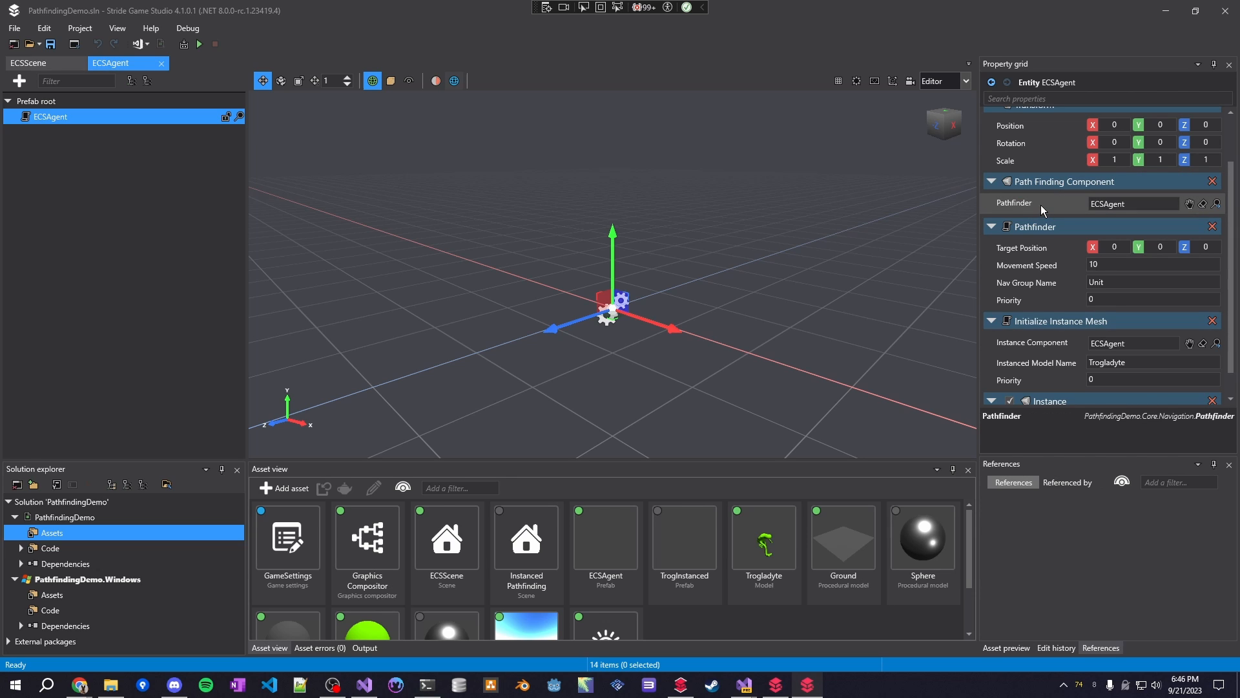
mouse_move(802, 292)
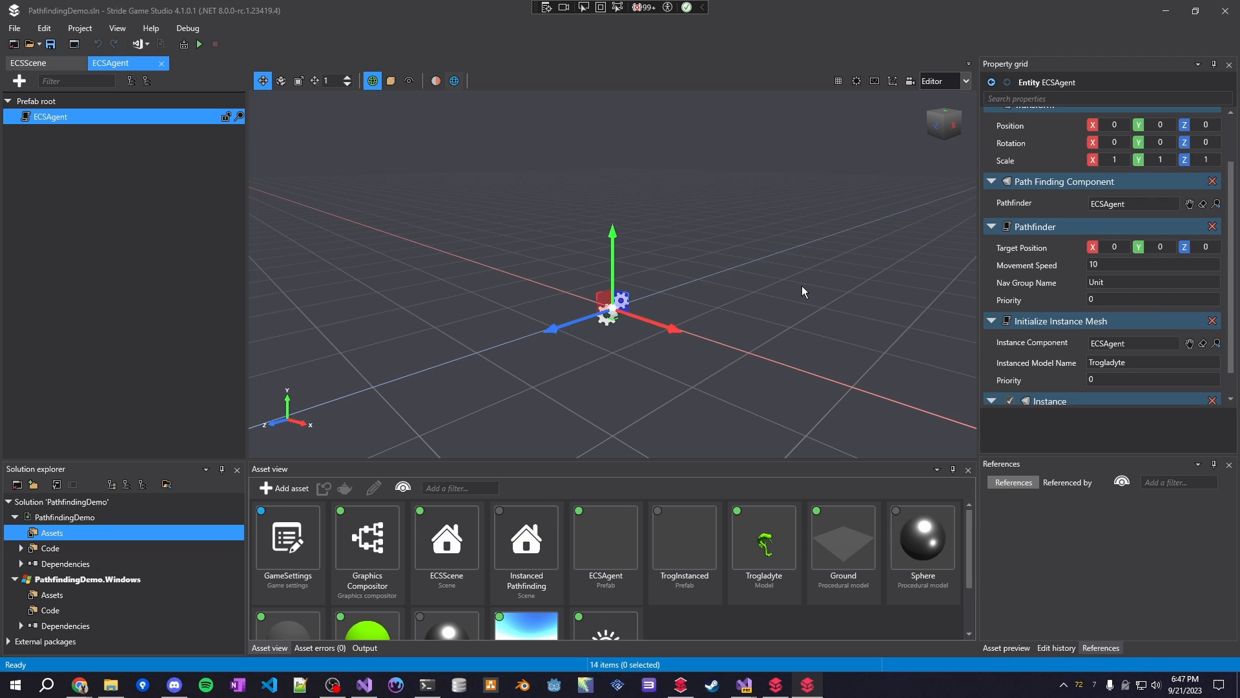
mouse_move(625, 347)
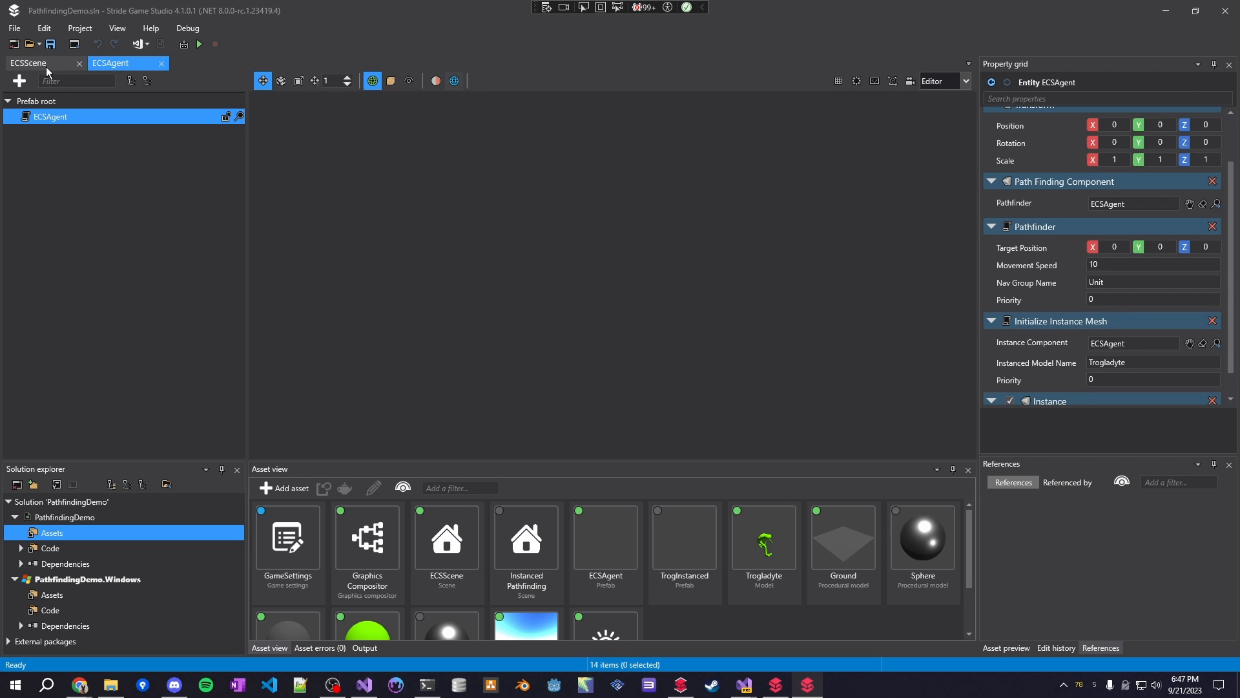
Switch back to the ECSScene view.
click(28, 62)
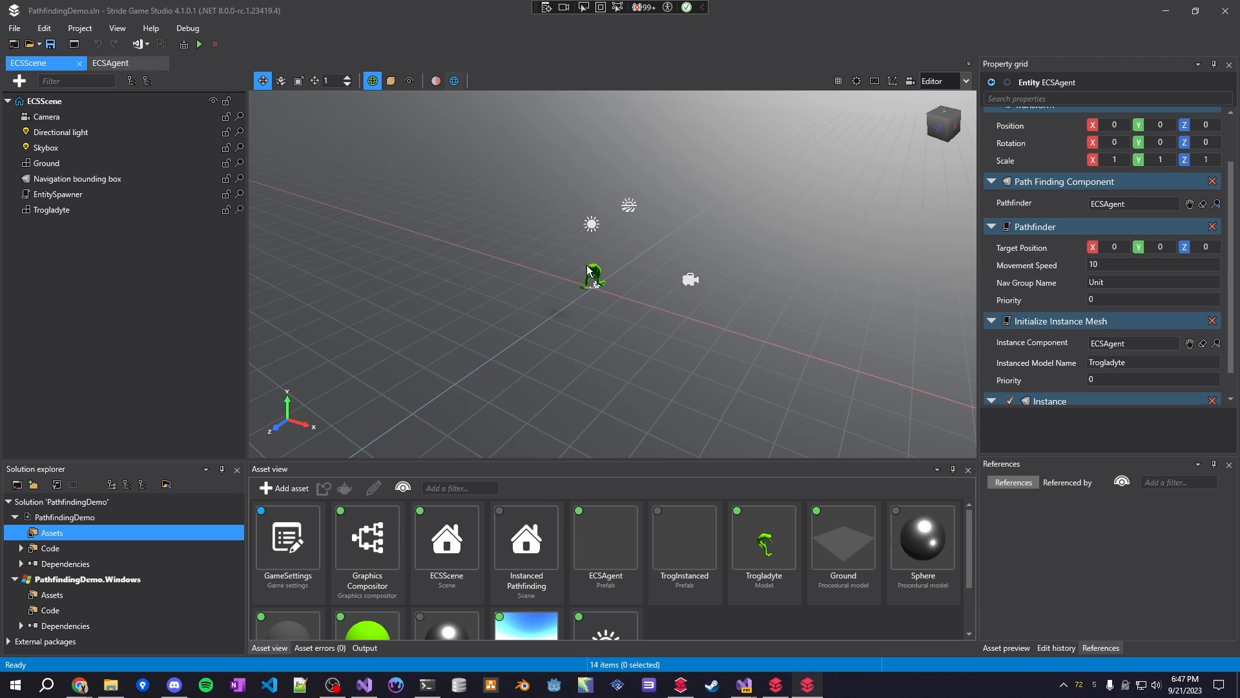
mouse_move(643, 278)
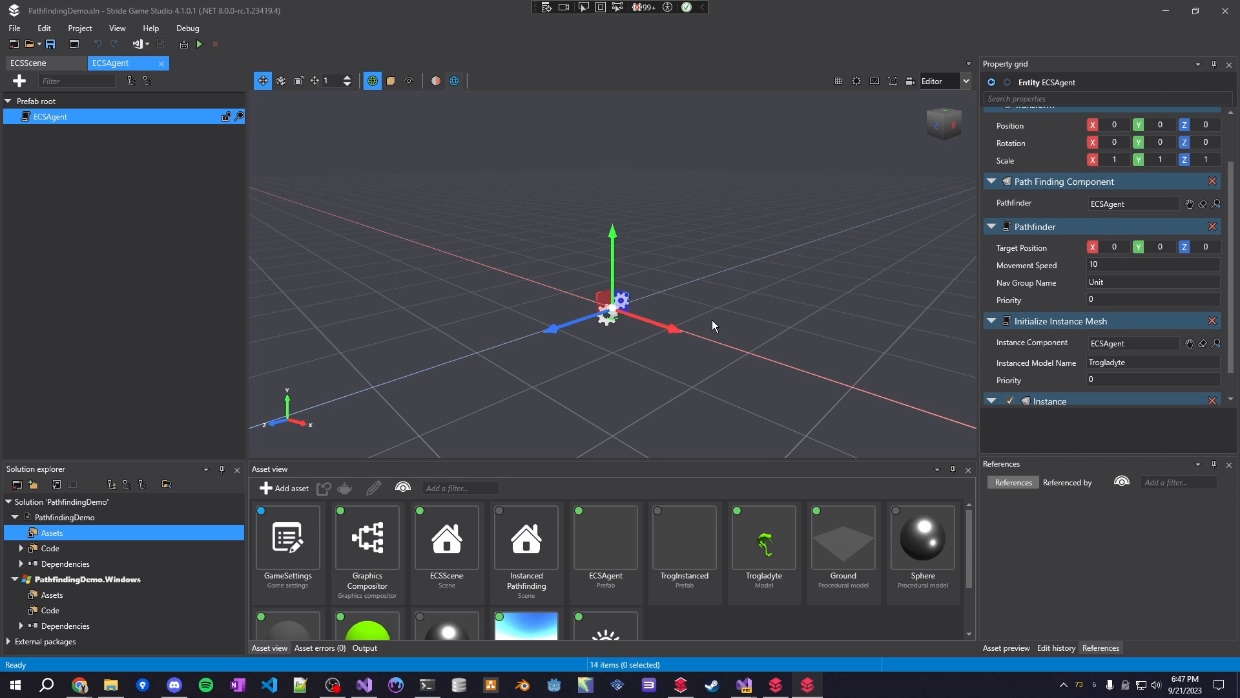
mouse_move(771, 685)
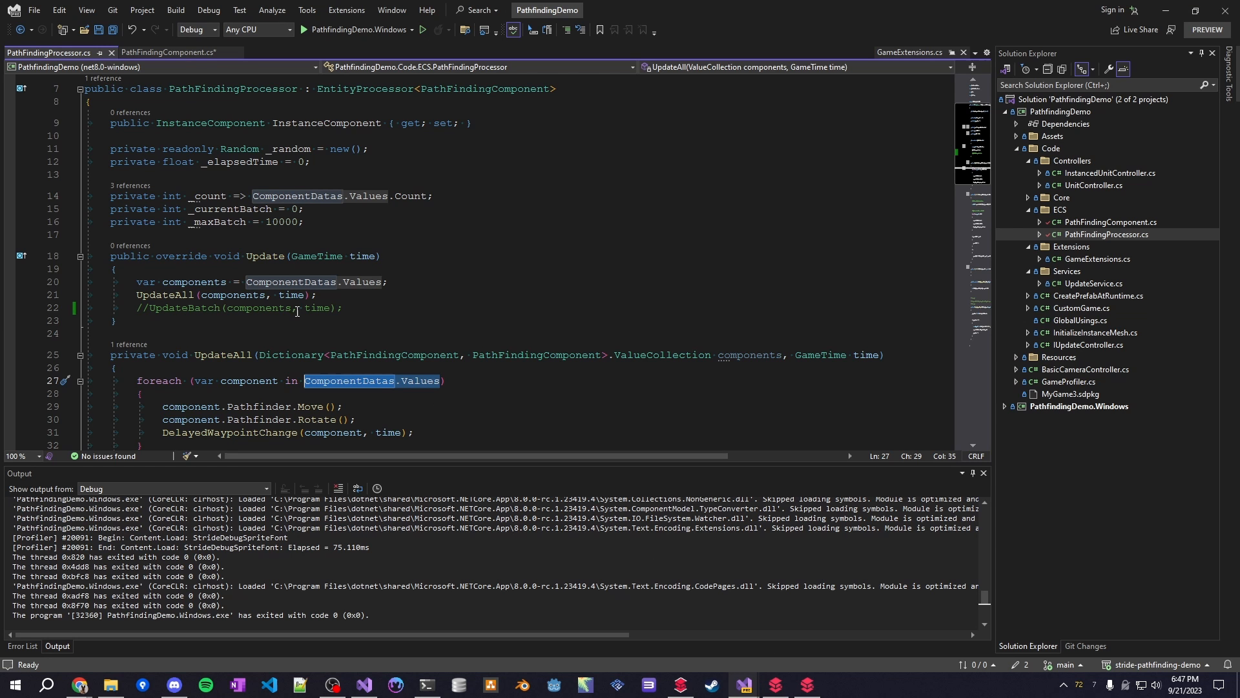
Scroll PathFindingProcessor so Update, UpdateAll and UpdateBatch are in view.
scroll(down, 3)
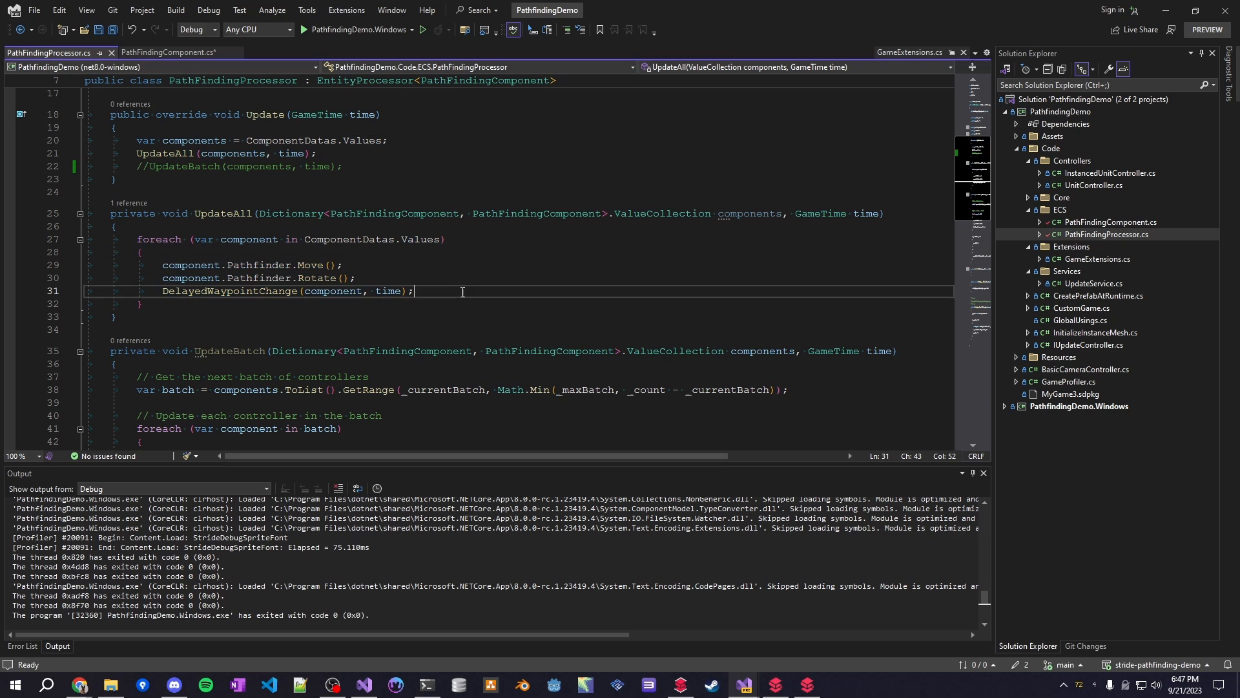
mouse_move(439, 327)
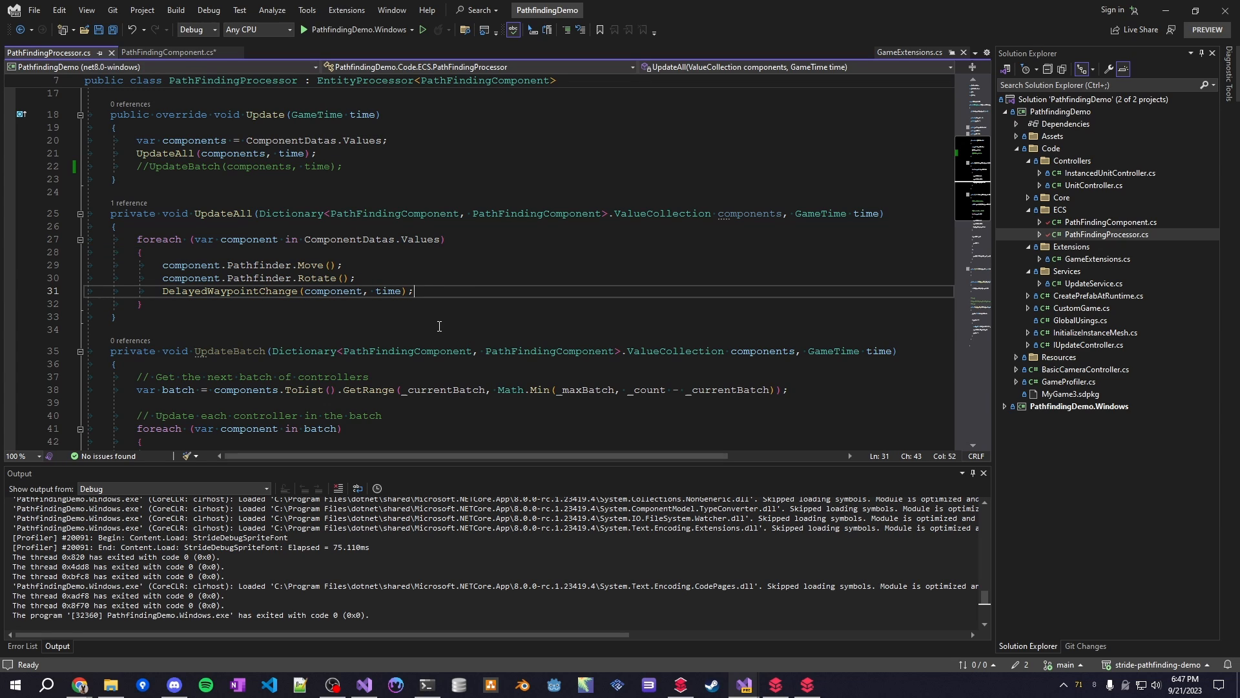
mouse_move(509, 303)
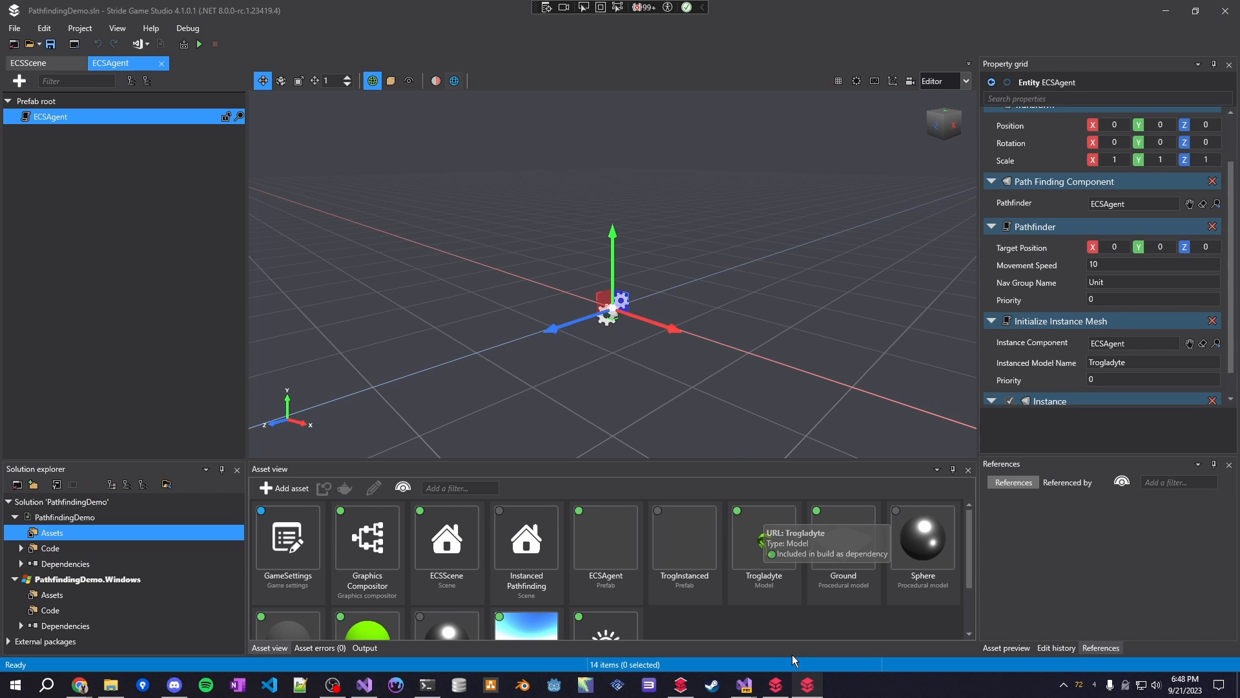
mouse_move(663, 386)
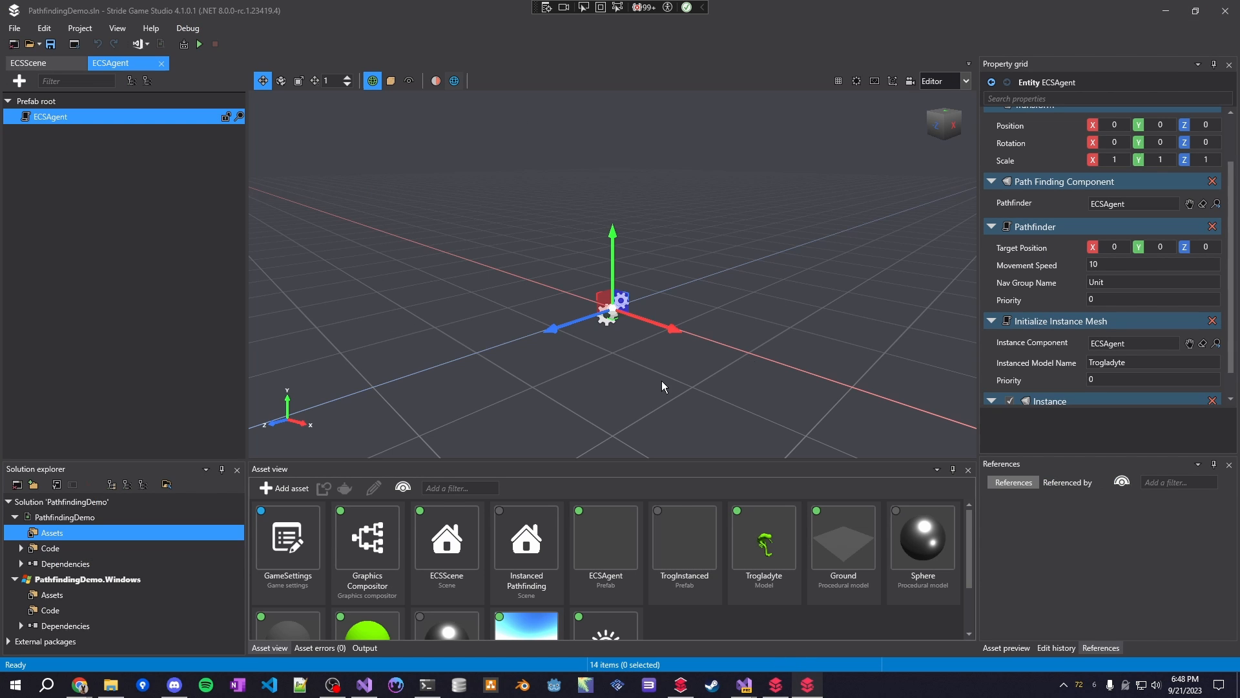
mouse_move(682, 301)
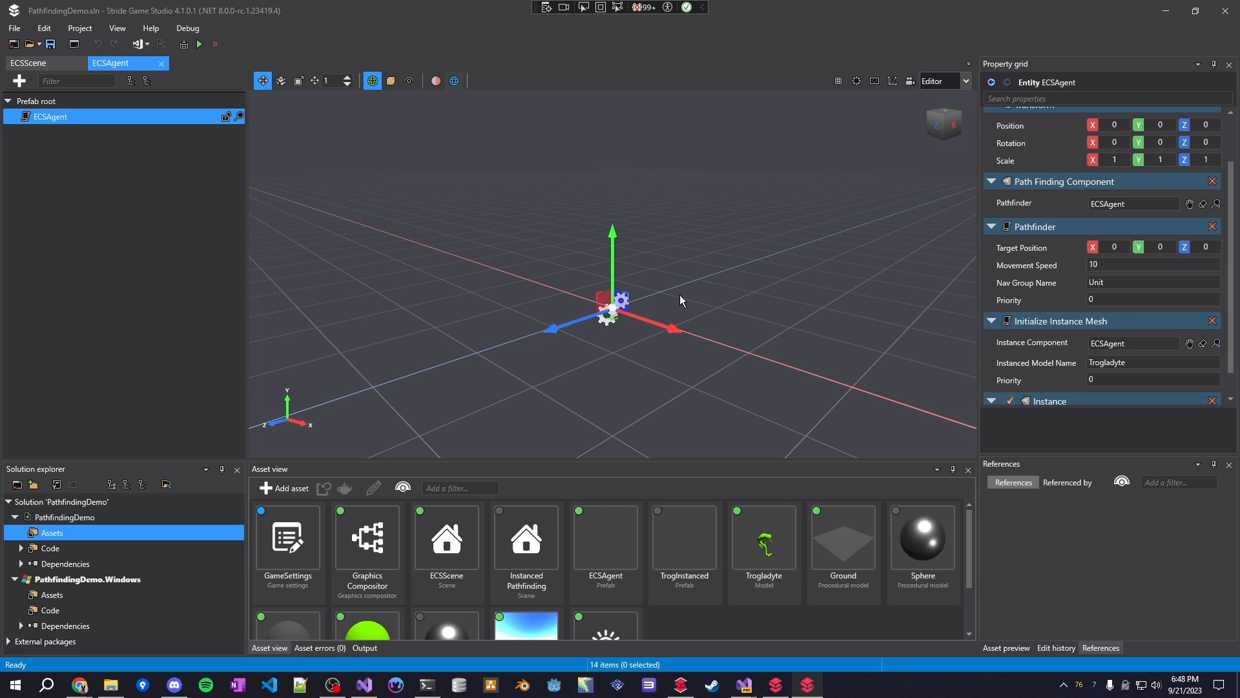